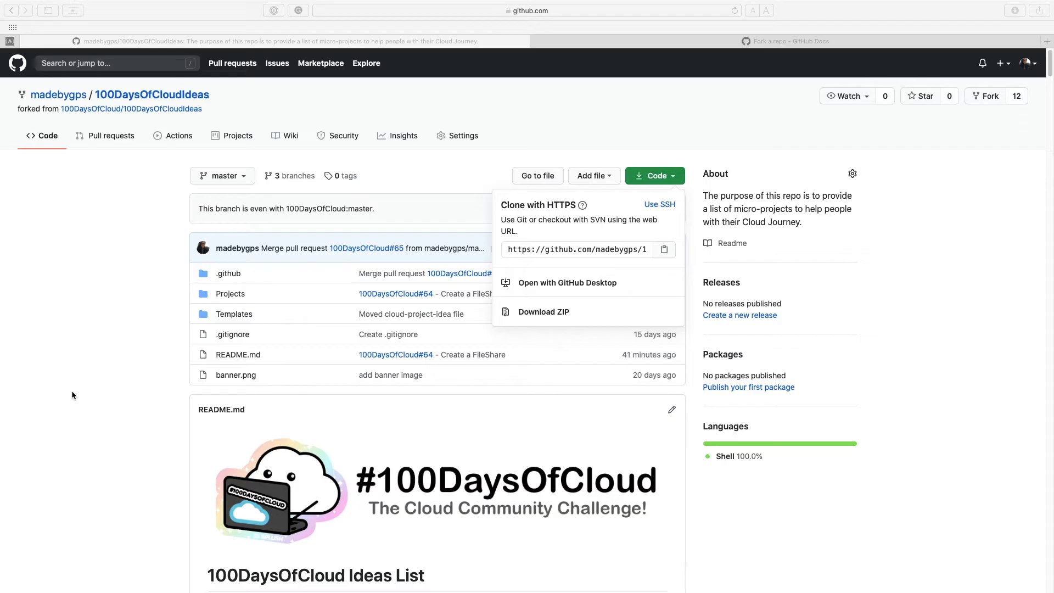
mouse_move(647, 231)
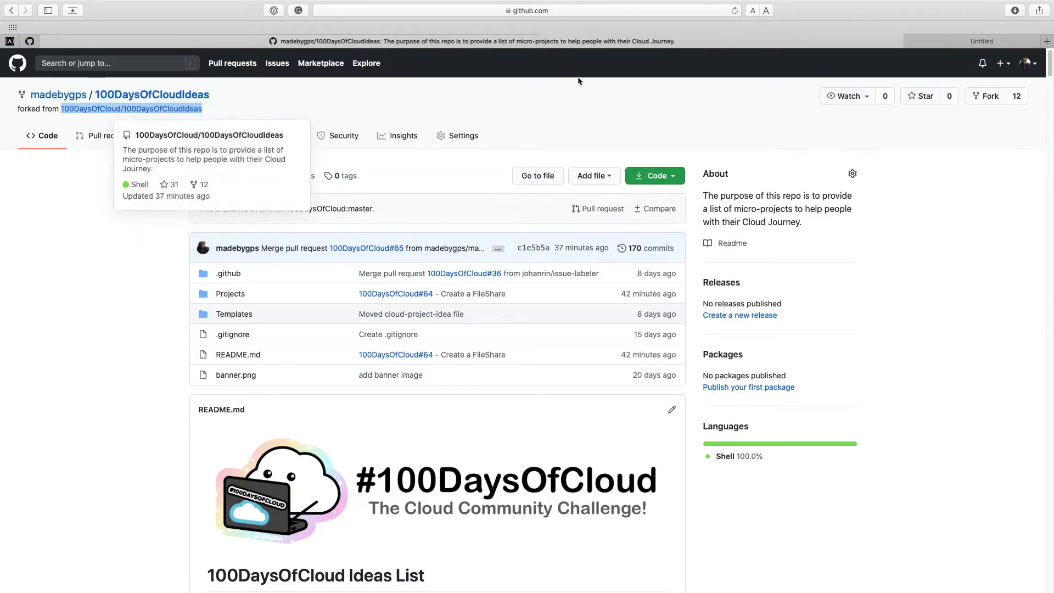
Scroll the README to the contributing section and open the 'ticket' link in a new tab
left_click(131, 108)
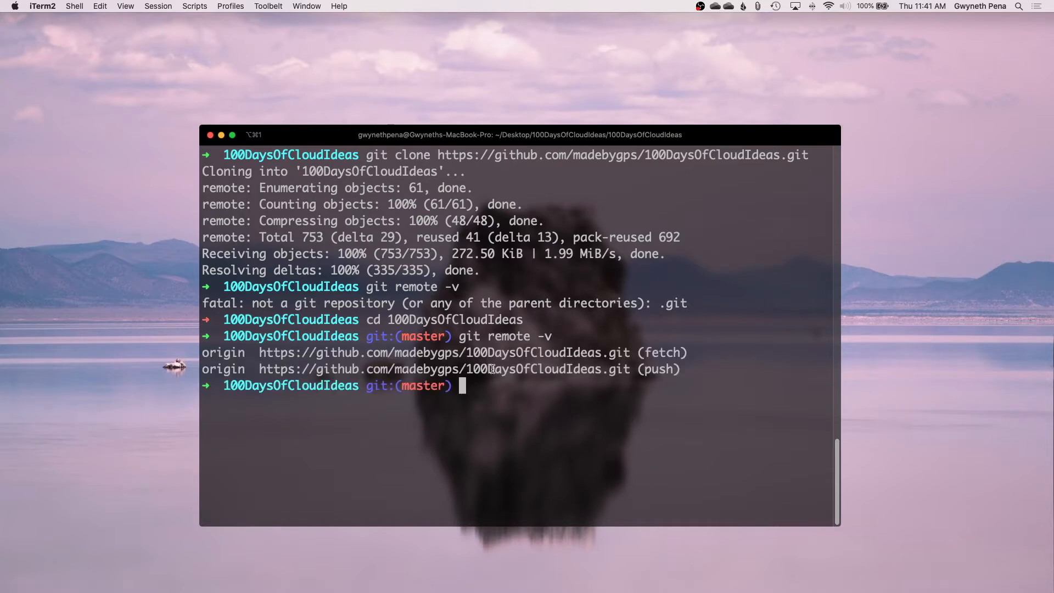
type("git")
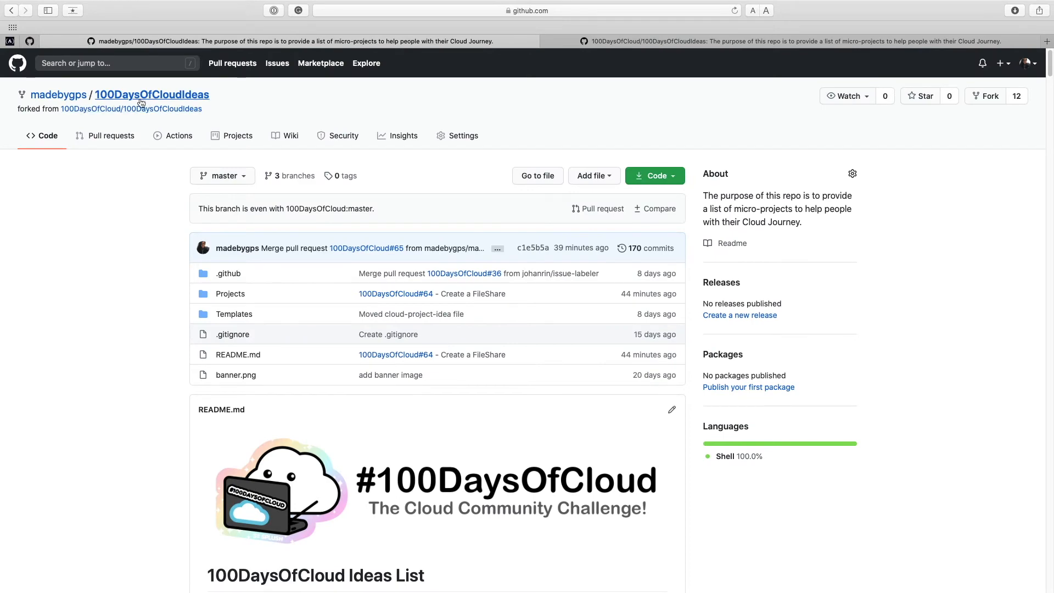
scroll("down", 3)
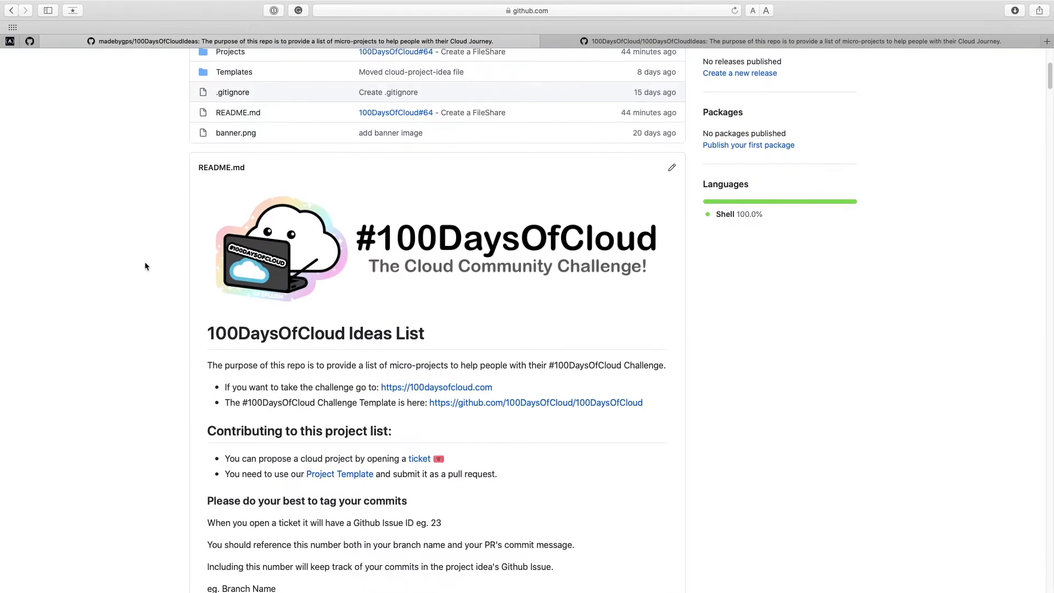
scroll("down", 3)
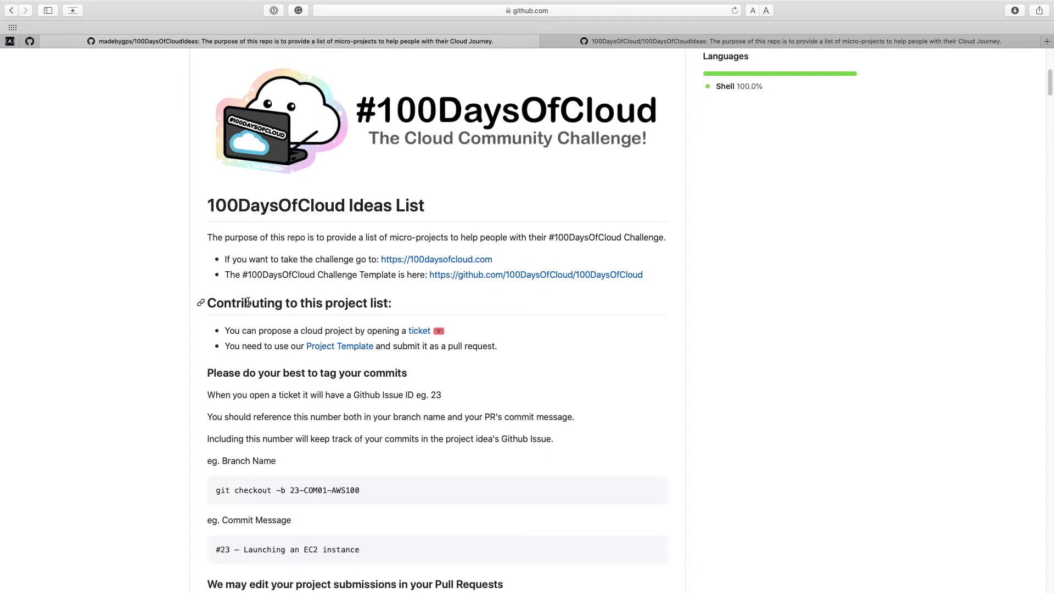
mouse_move(294, 327)
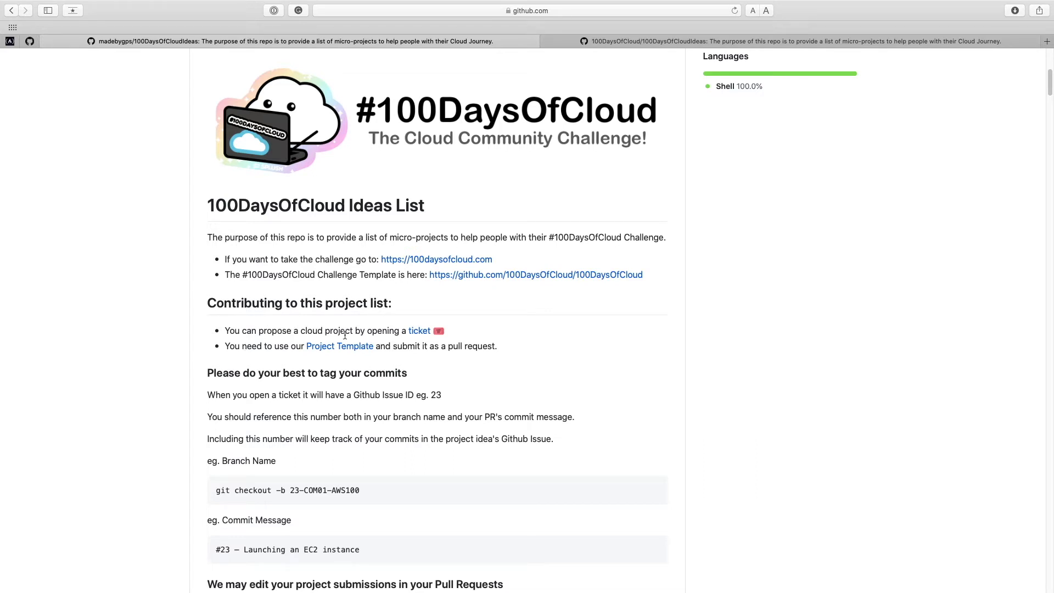
right_click(419, 330)
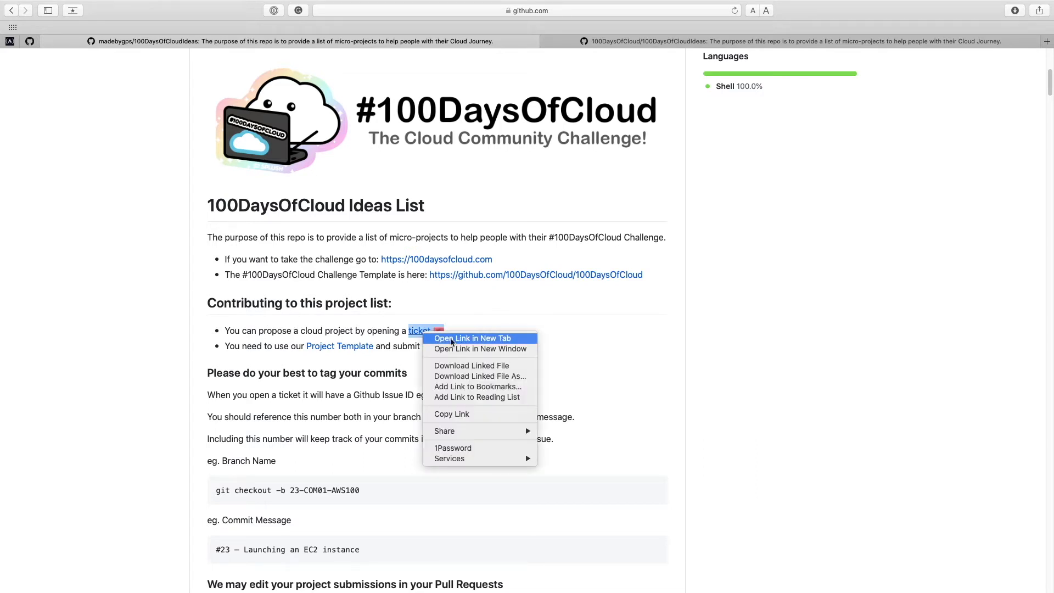
left_click(472, 339)
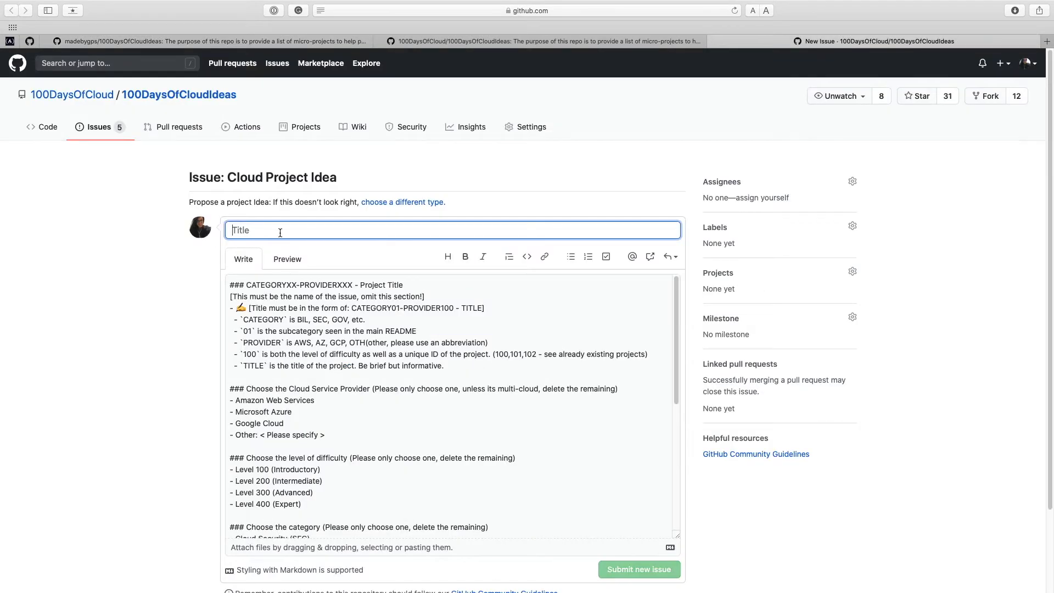
mouse_move(295, 291)
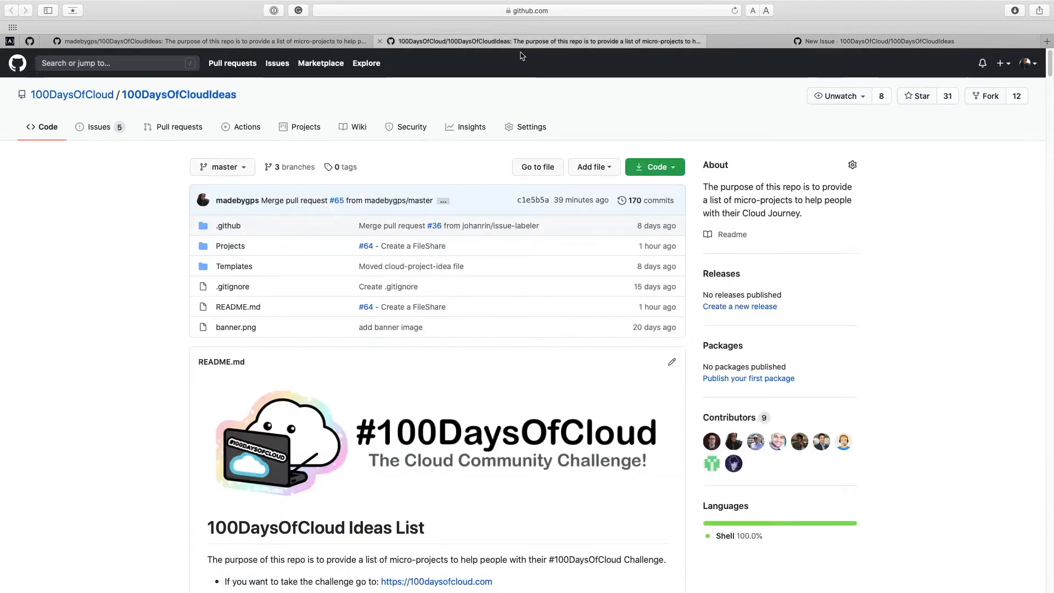
Scroll to the Cloud Project Ideas list and jump to 'LES — Serverless'
scroll("down", 3)
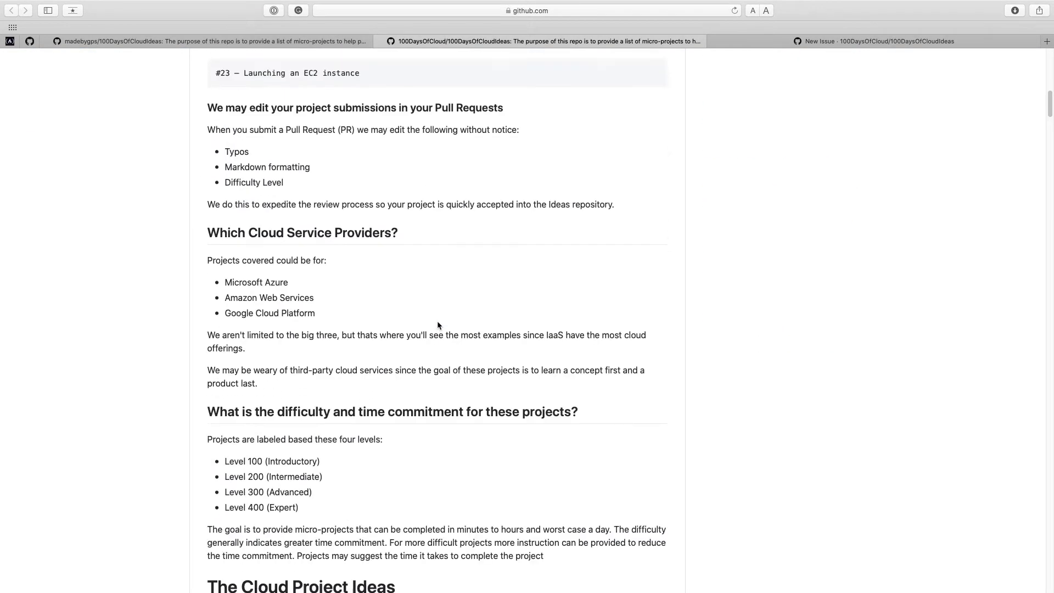
scroll("down", 3)
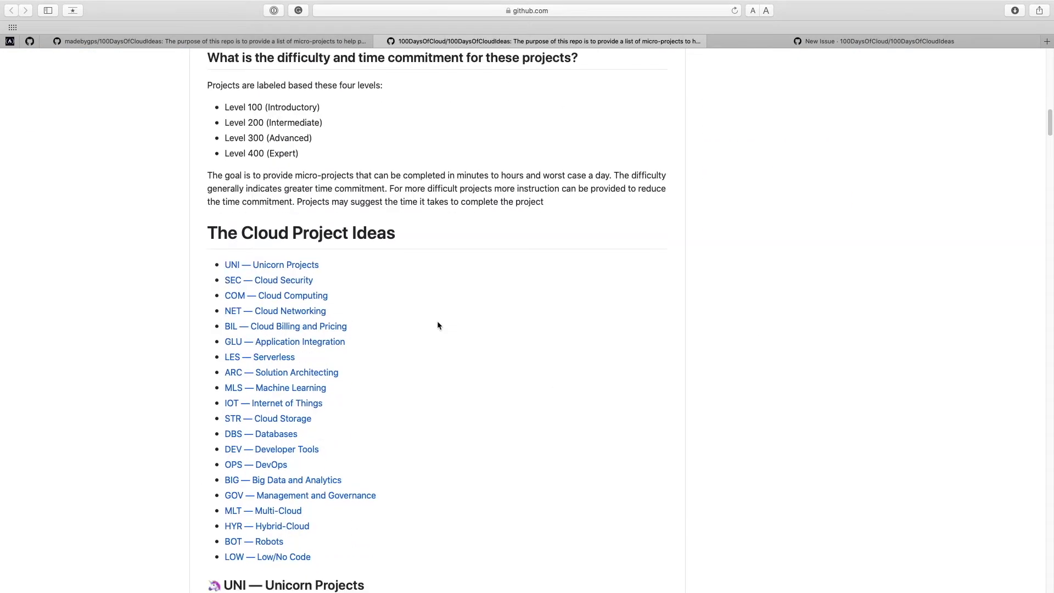
scroll("down", 3)
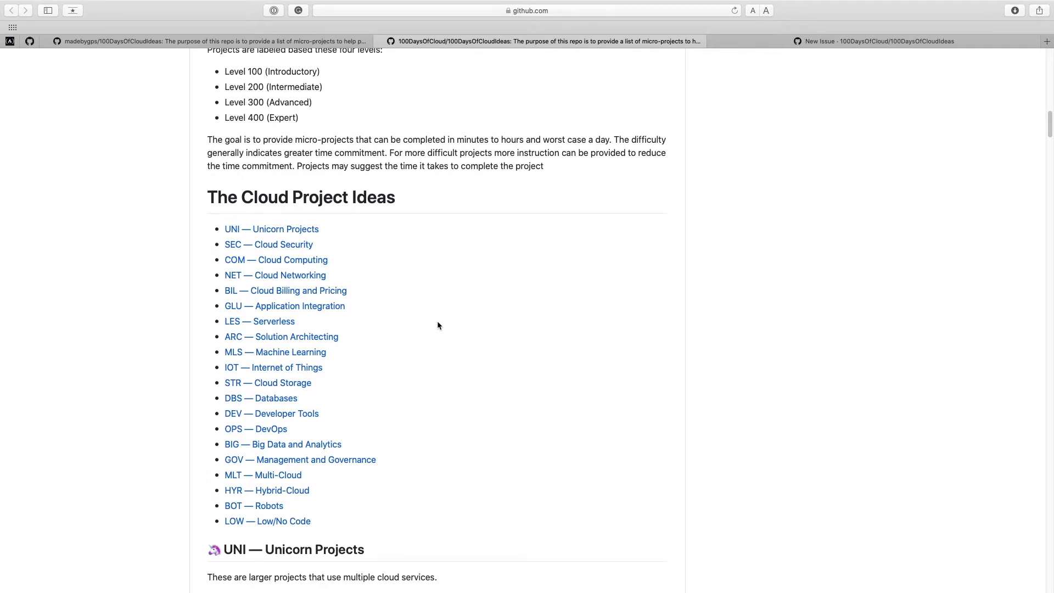
scroll("down", 3)
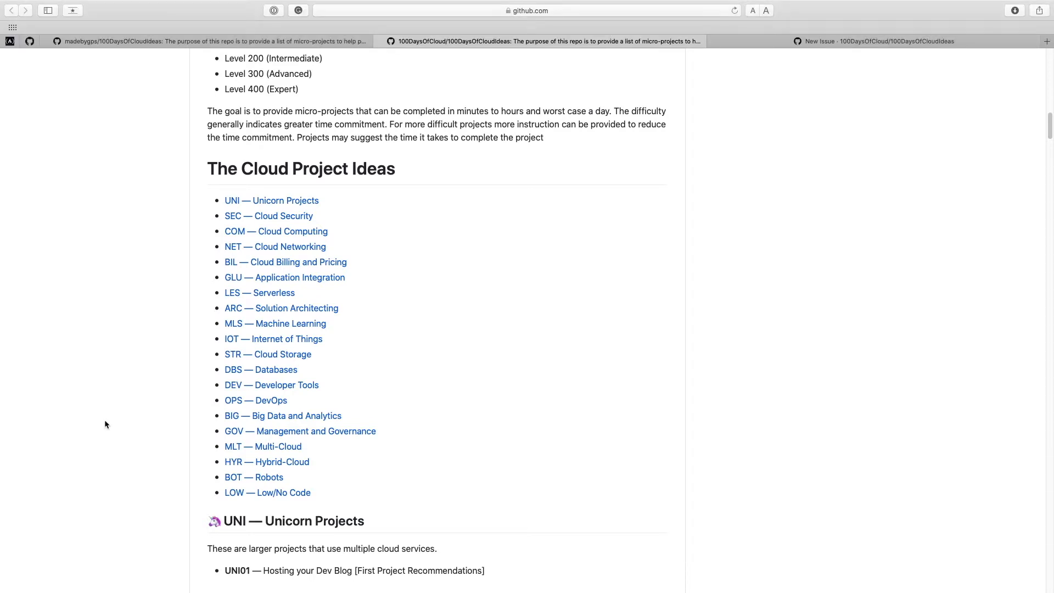
mouse_move(102, 428)
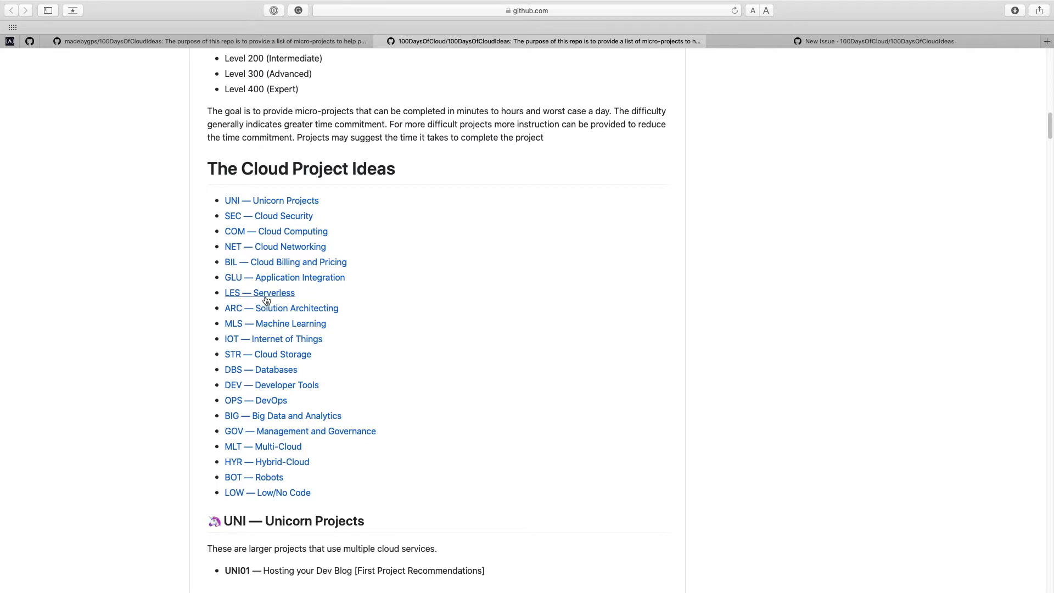
left_click(258, 292)
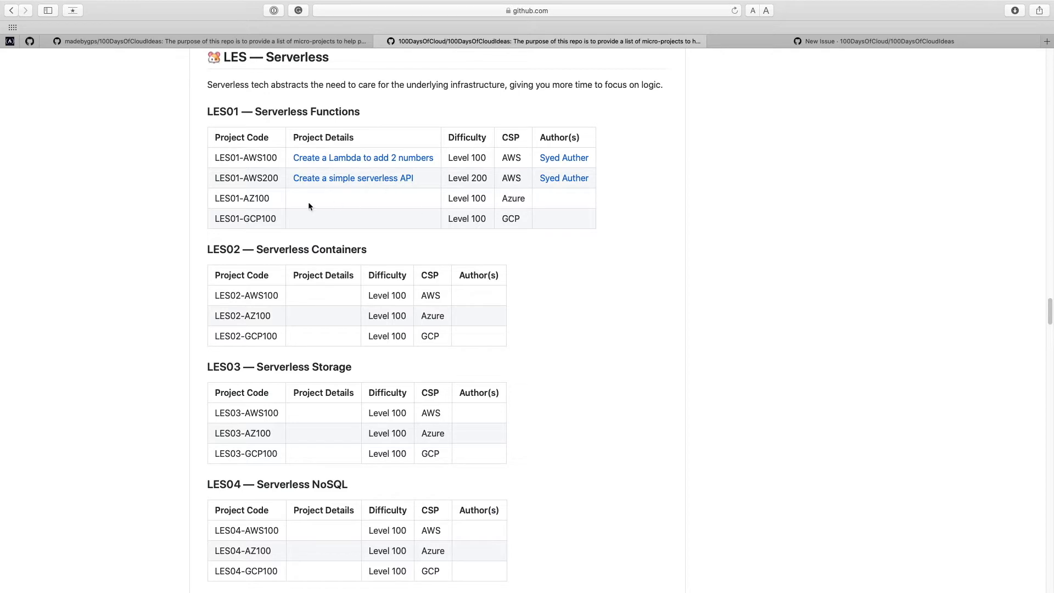
mouse_move(500, 206)
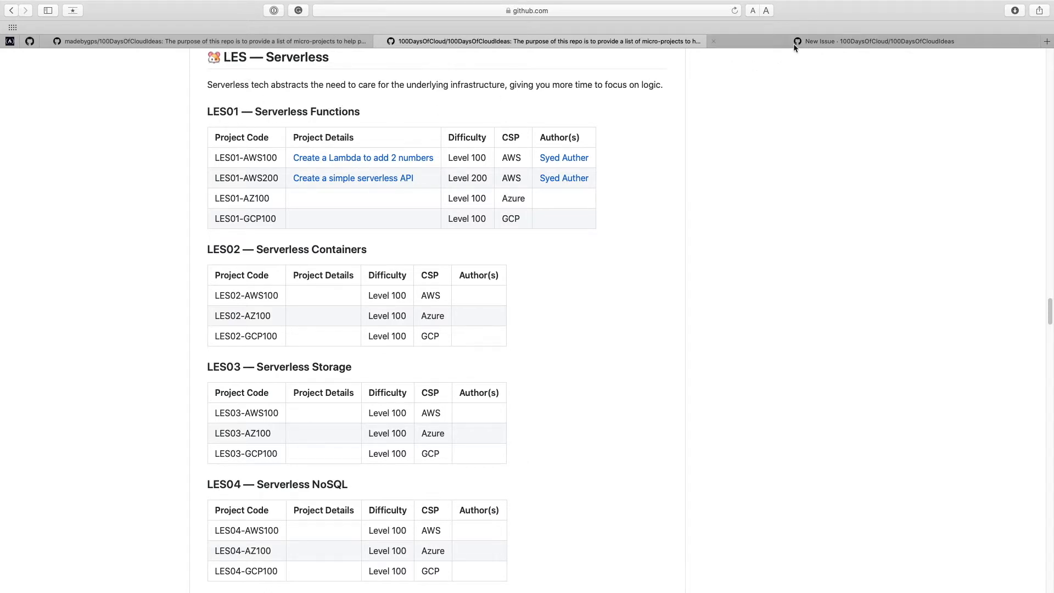
Start the issue title as 'LES01-AZ' and check the README's LES01 table
left_click(878, 41)
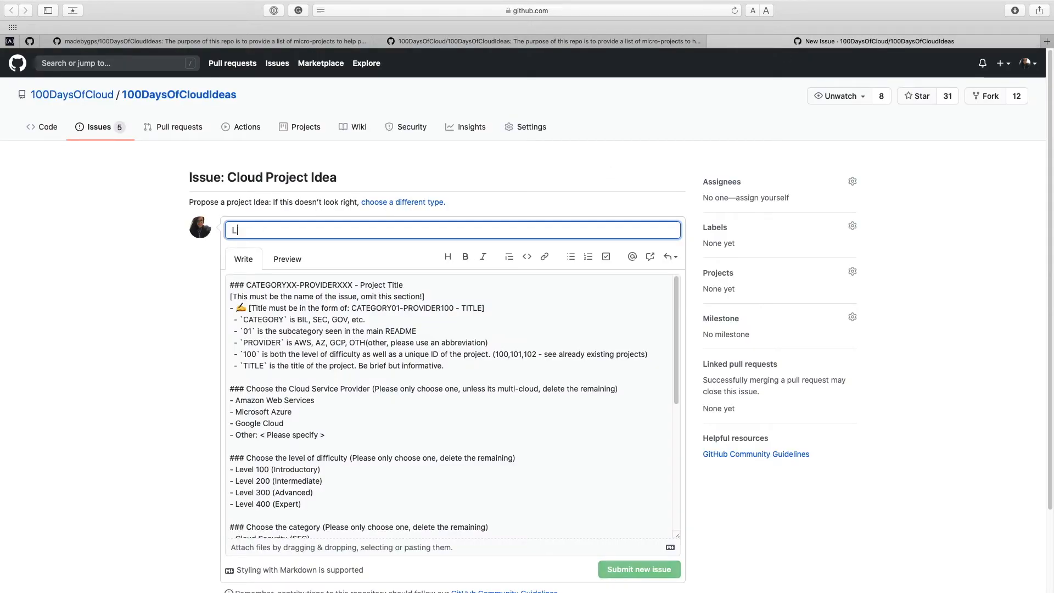
type("ES01-")
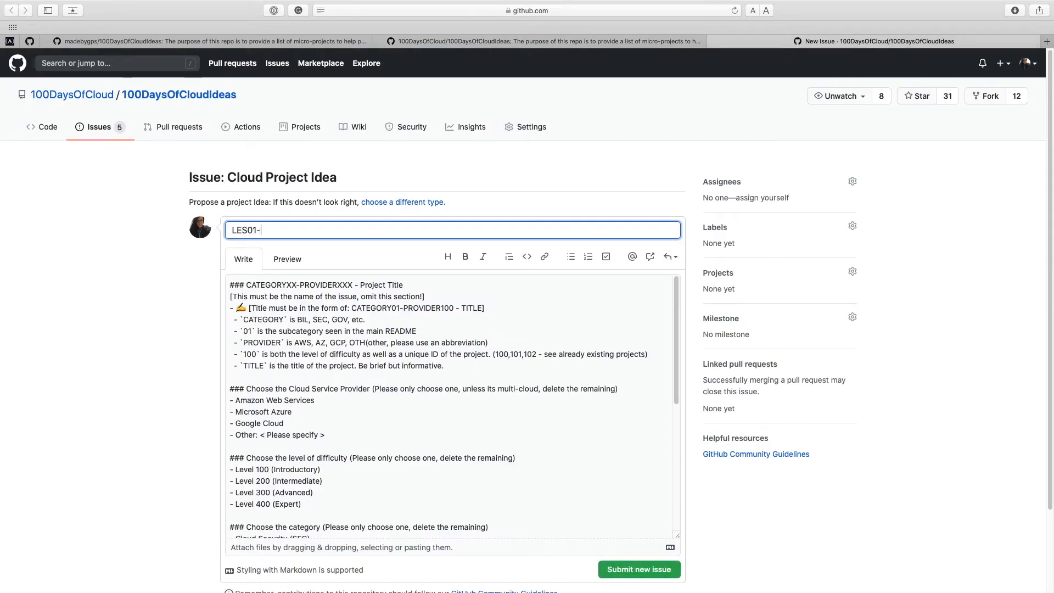
type("AZ")
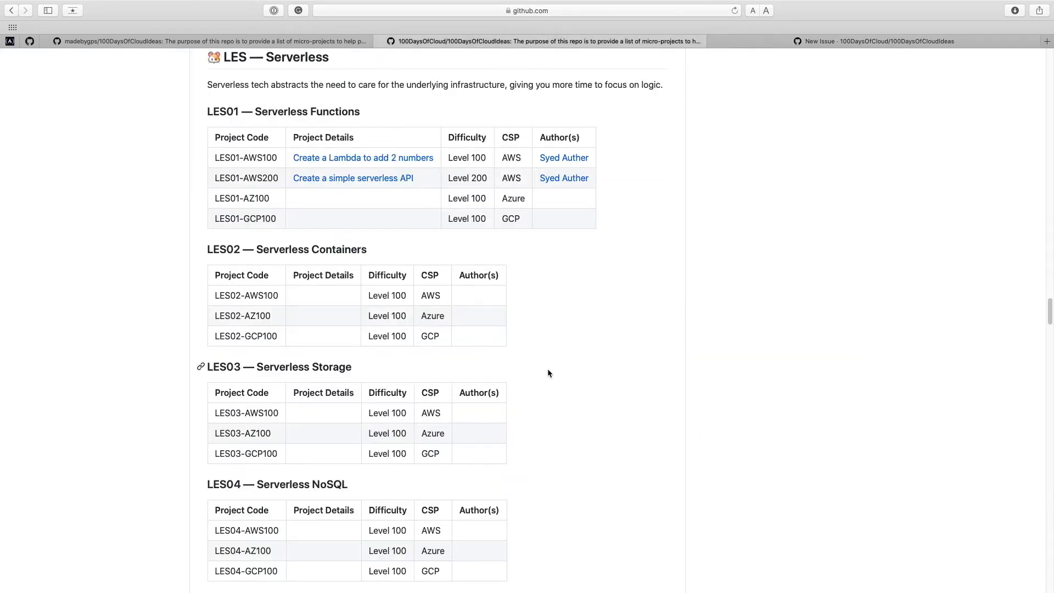
scroll("up", 3)
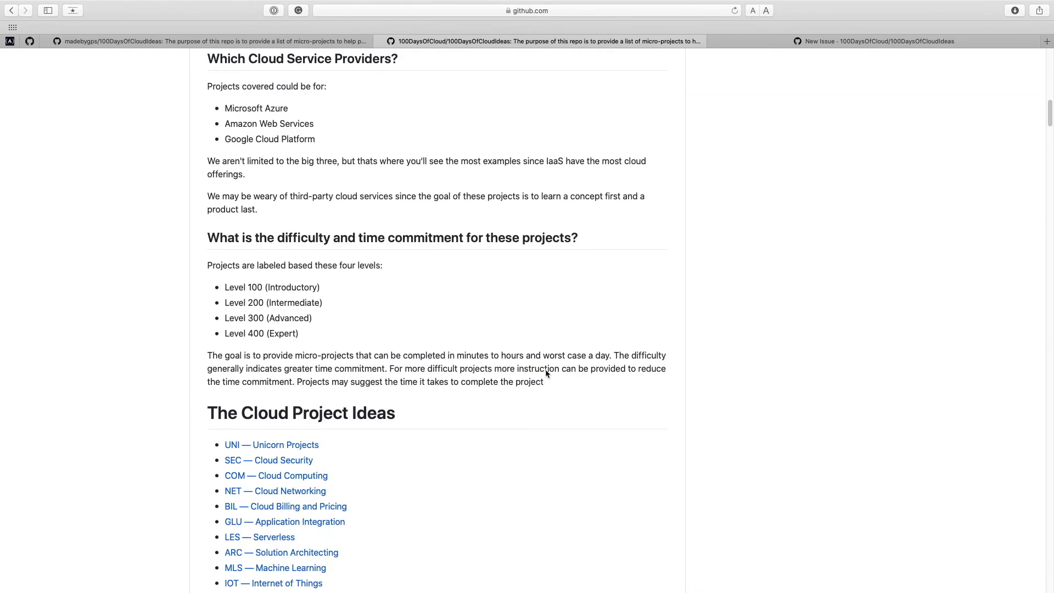
scroll("down", 3)
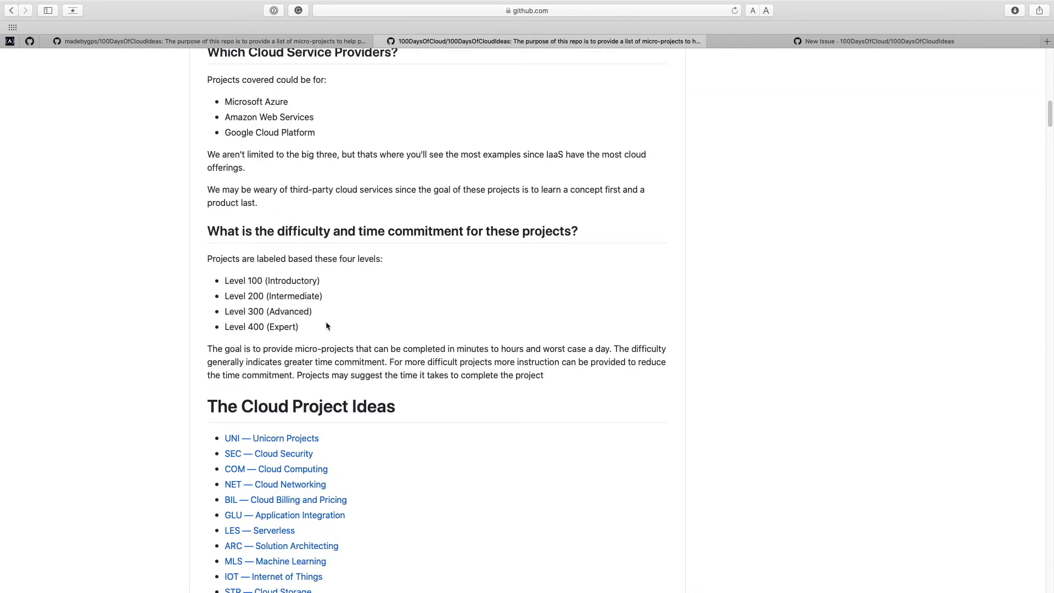
Complete the title 'LES01-AZ200 - Create an Azure Function in the Azure Portal' and revisit the Serverless section
left_click(877, 41)
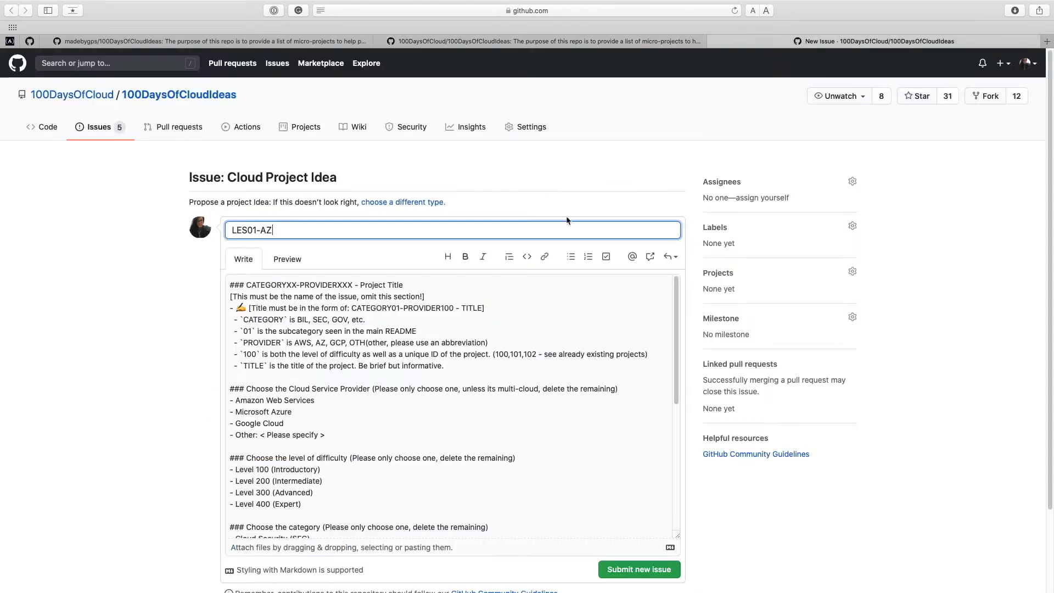
type("200")
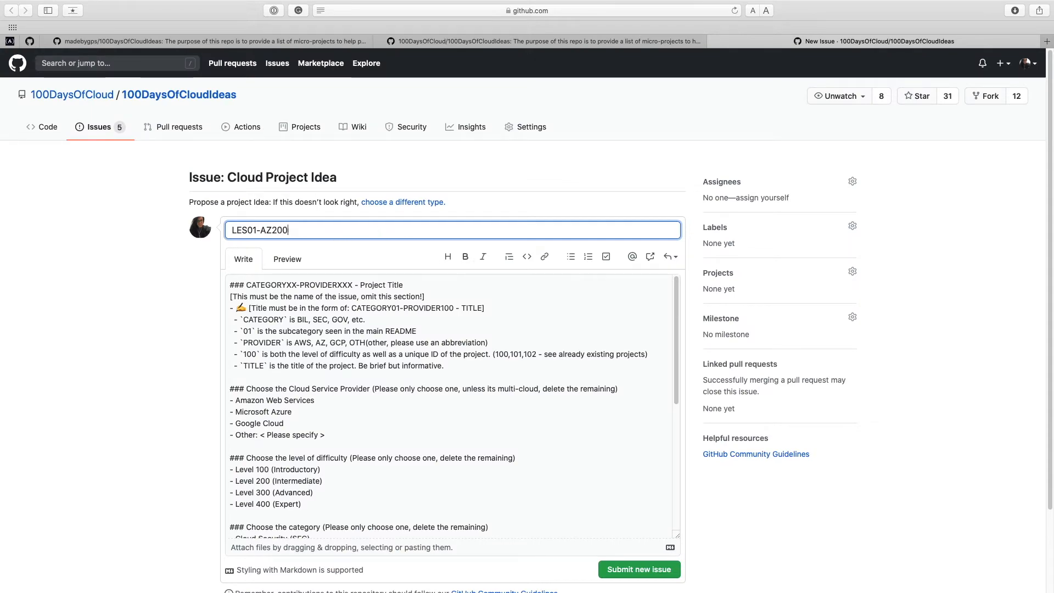
type("- Create an Azure Function in the Azure Portal")
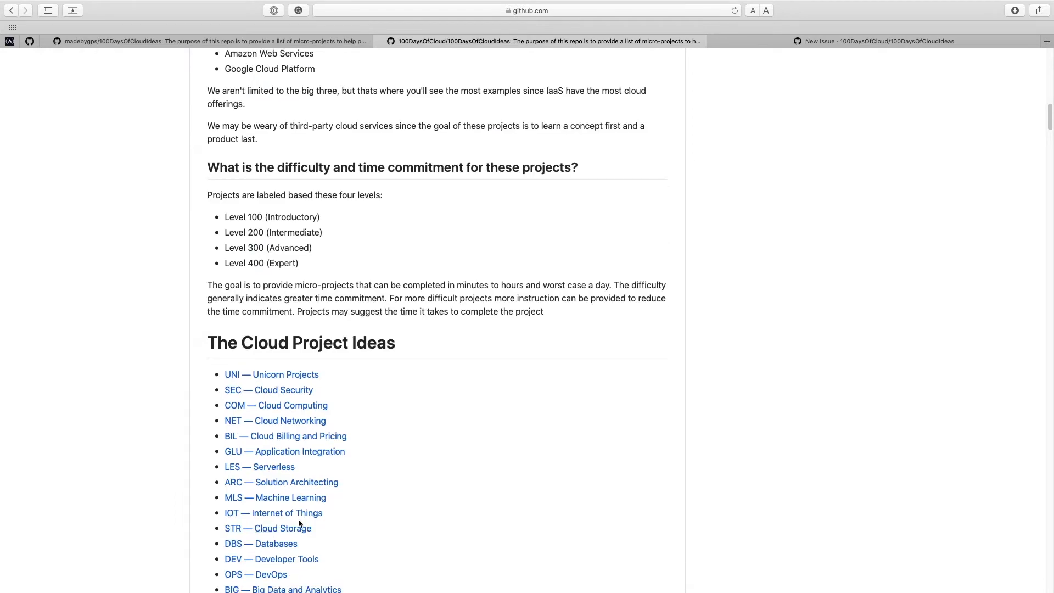
left_click(260, 466)
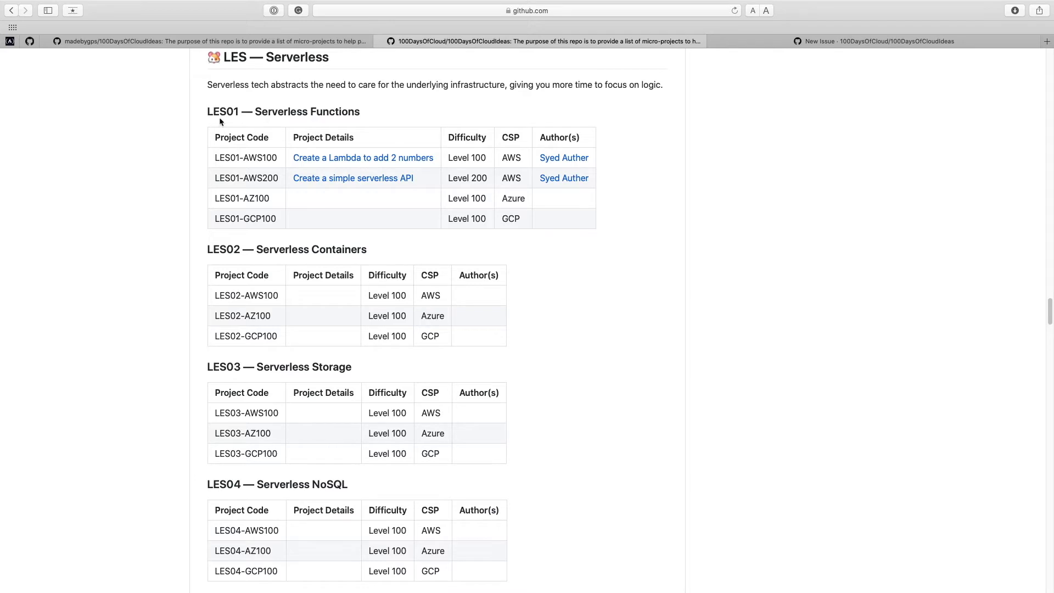
mouse_move(227, 111)
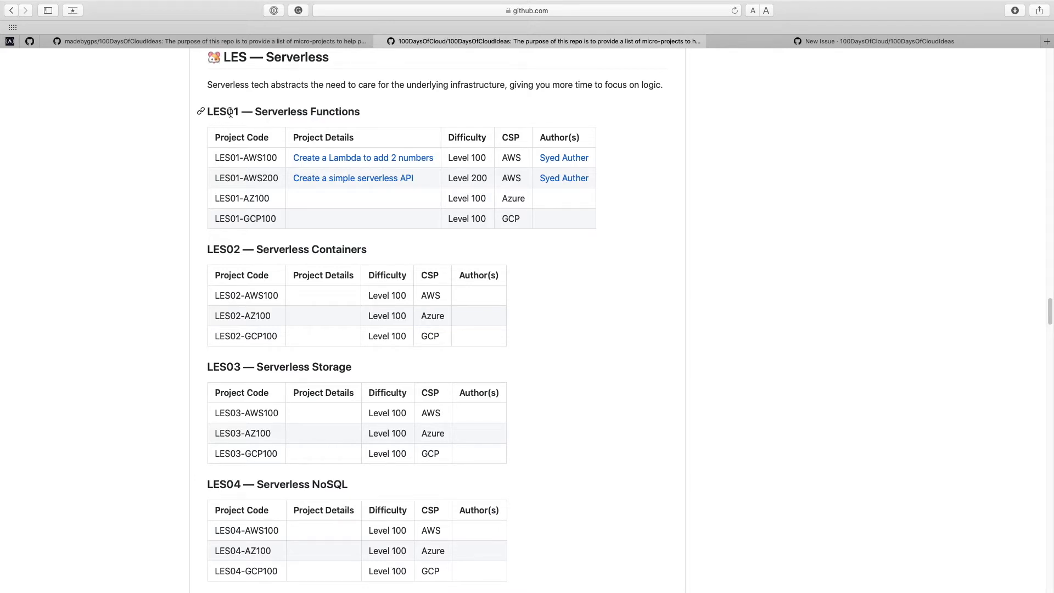
mouse_move(264, 188)
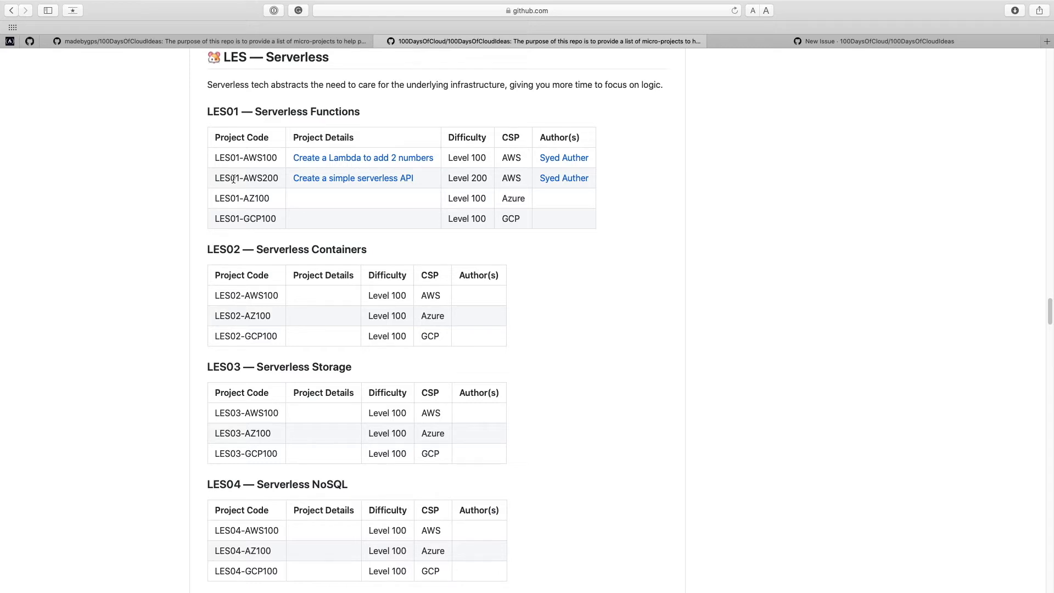
Set the estimated time to 60 minutes and submit the project idea issue
left_click(875, 41)
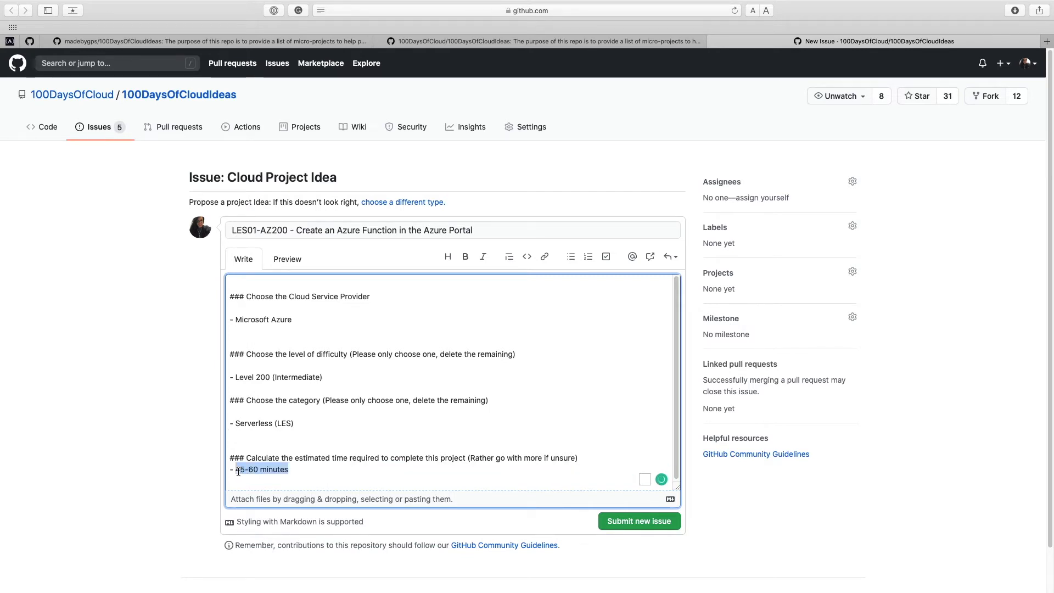
type("60 minu")
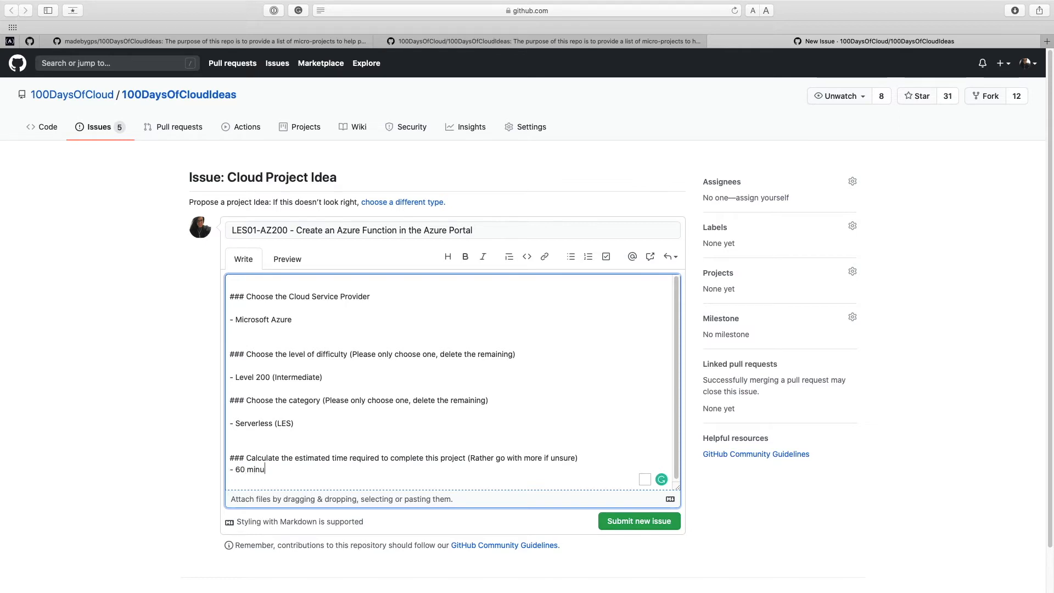
left_click(638, 521)
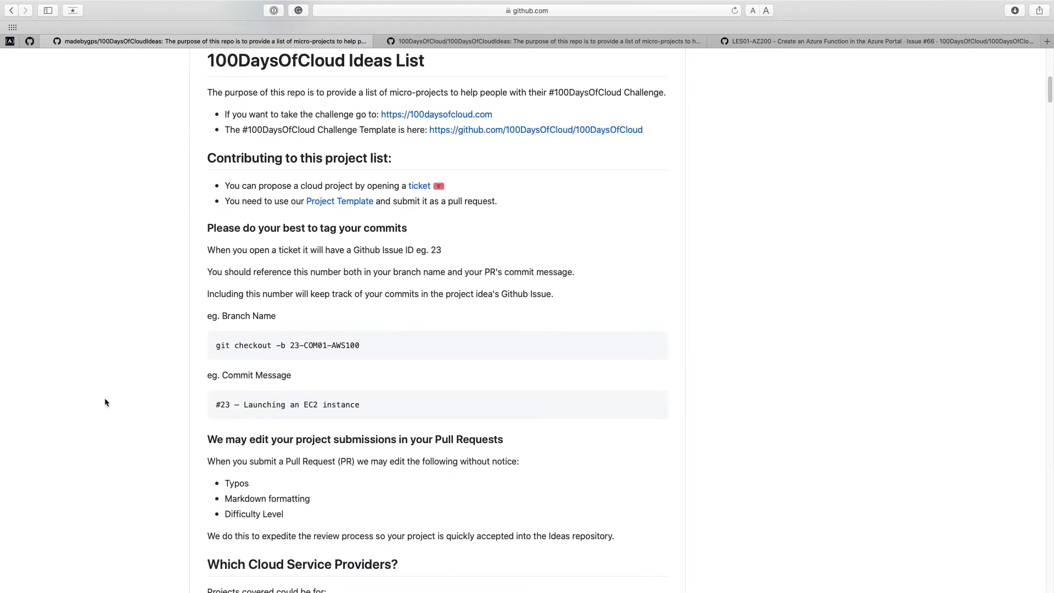
scroll("down", 3)
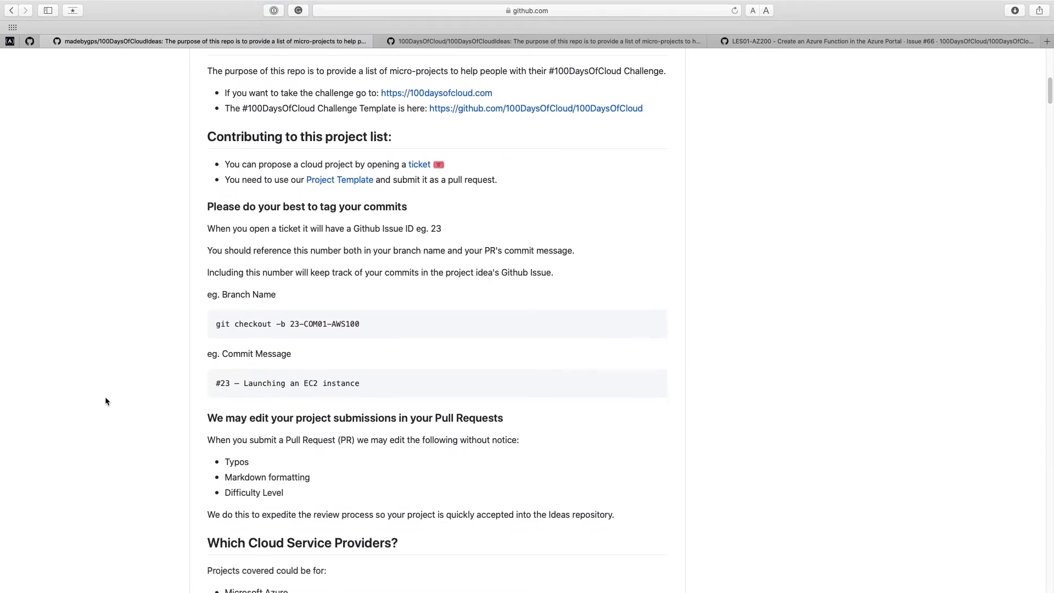
mouse_move(307, 292)
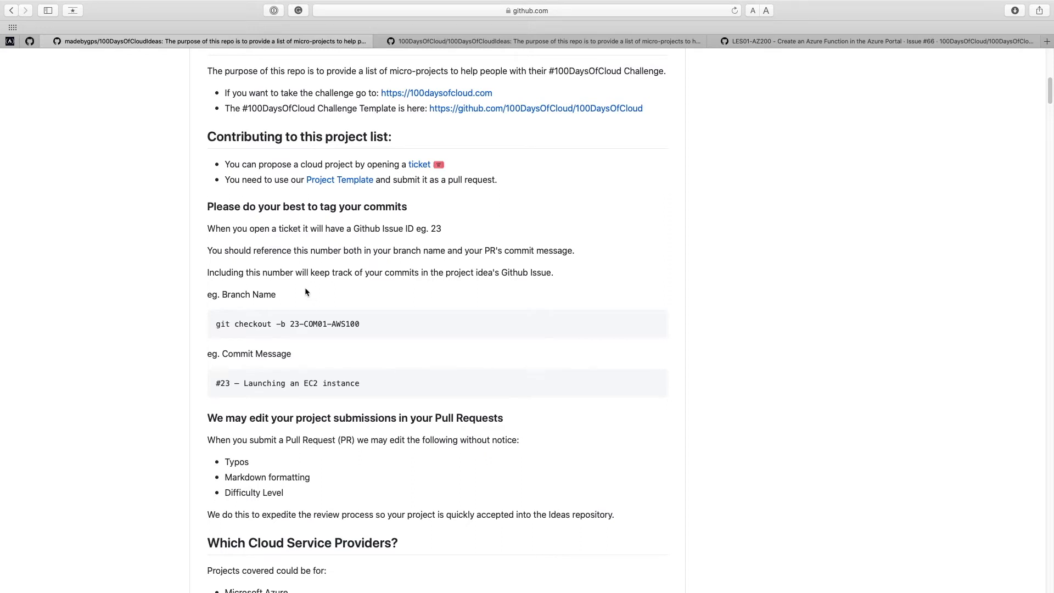
mouse_move(234, 336)
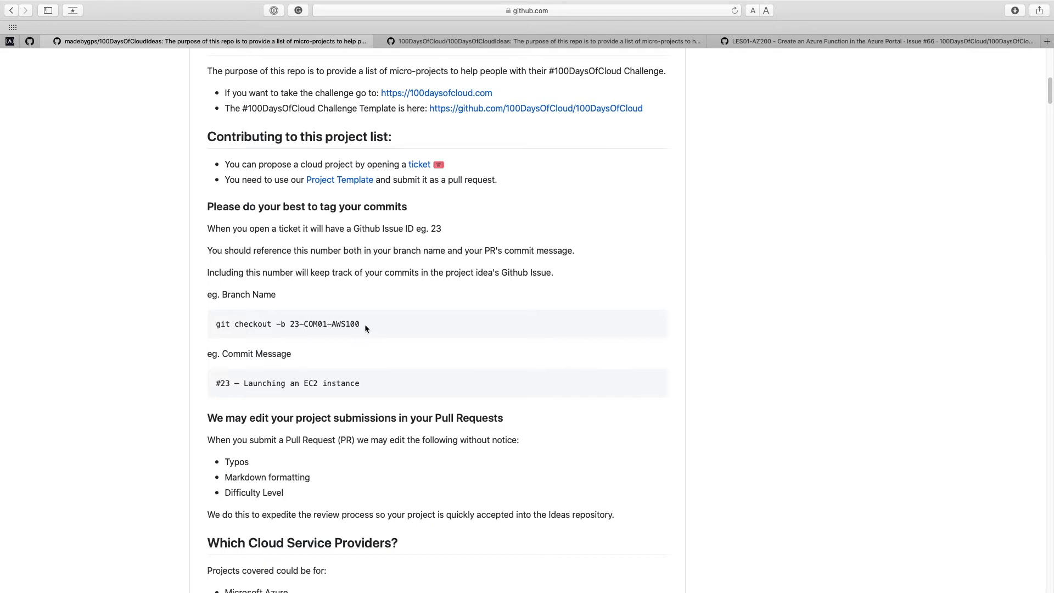
mouse_move(276, 355)
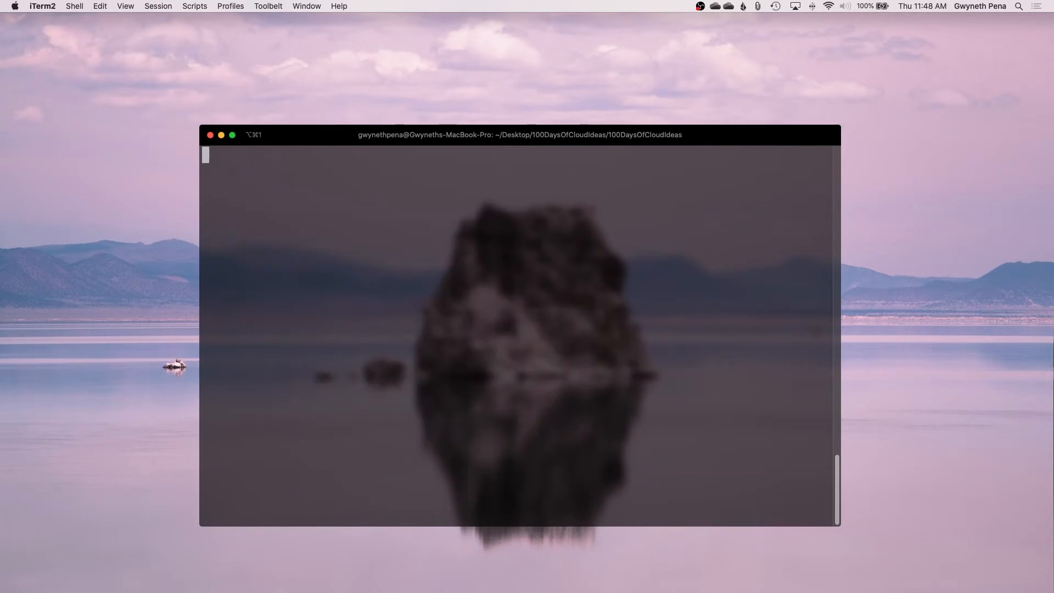
Run 'git checkout -b 66-LES01-AZ200', then 'code .' to open the repository
type("git:(master) git")
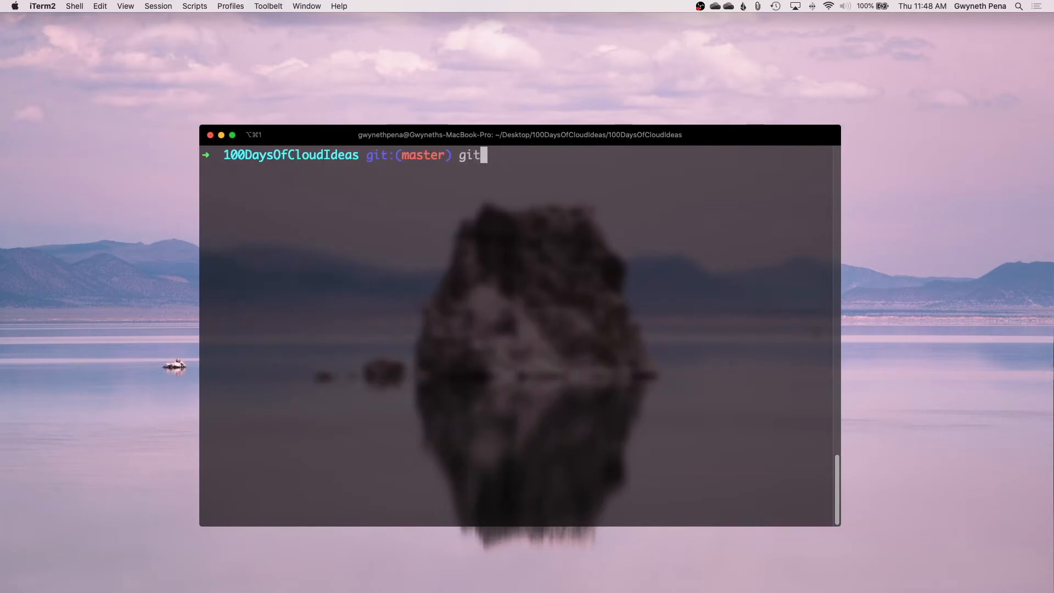
type("checkout -")
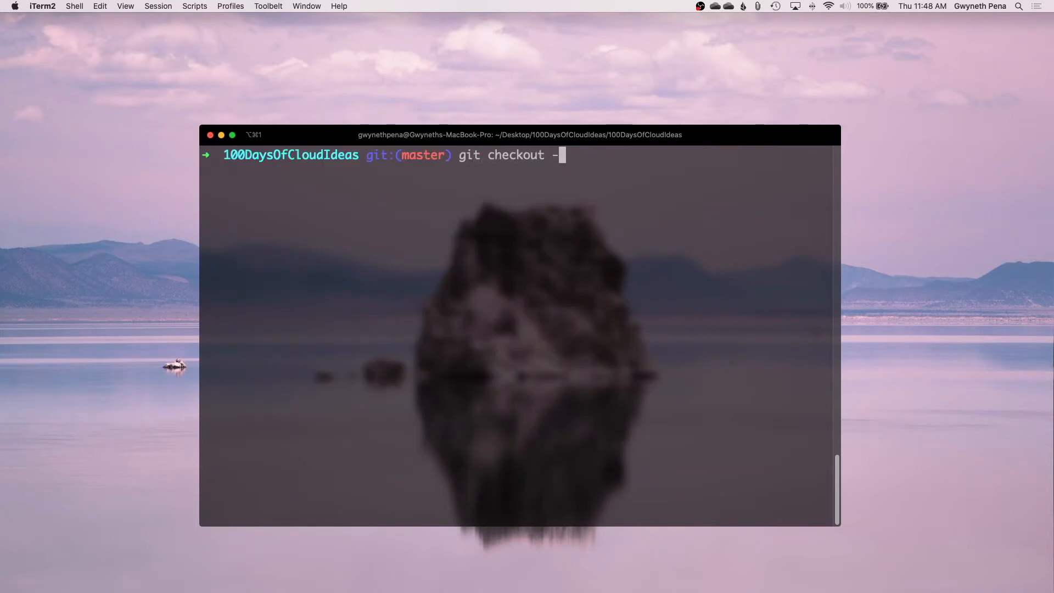
type("b")
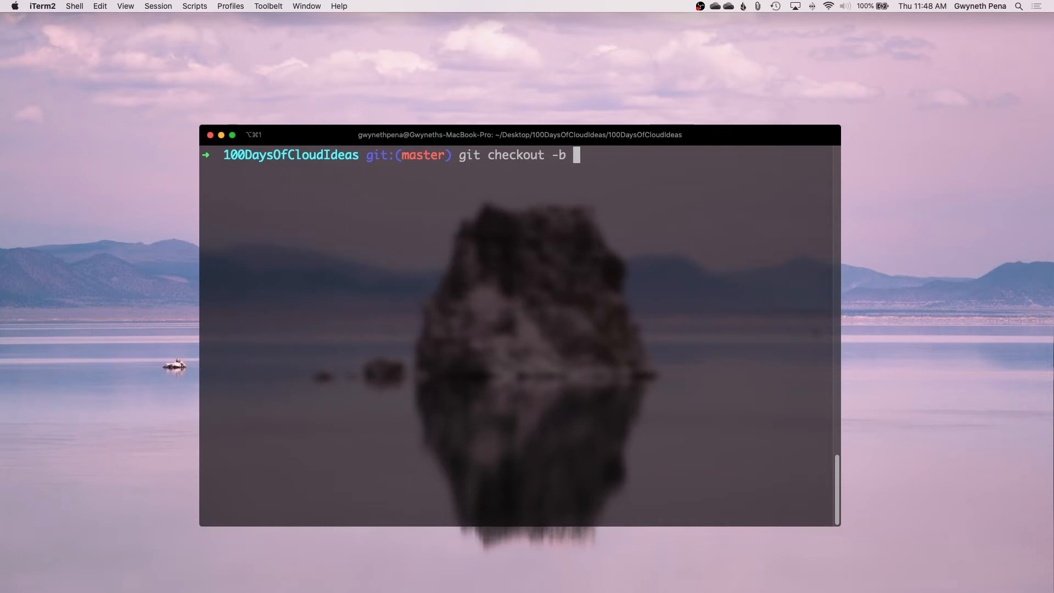
type("66-")
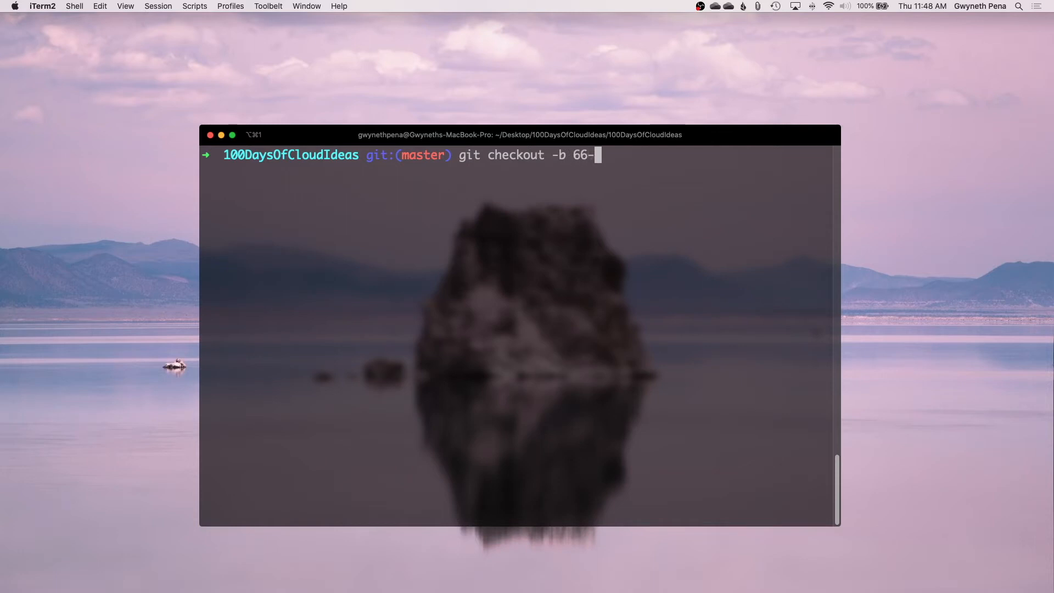
type("LES01")
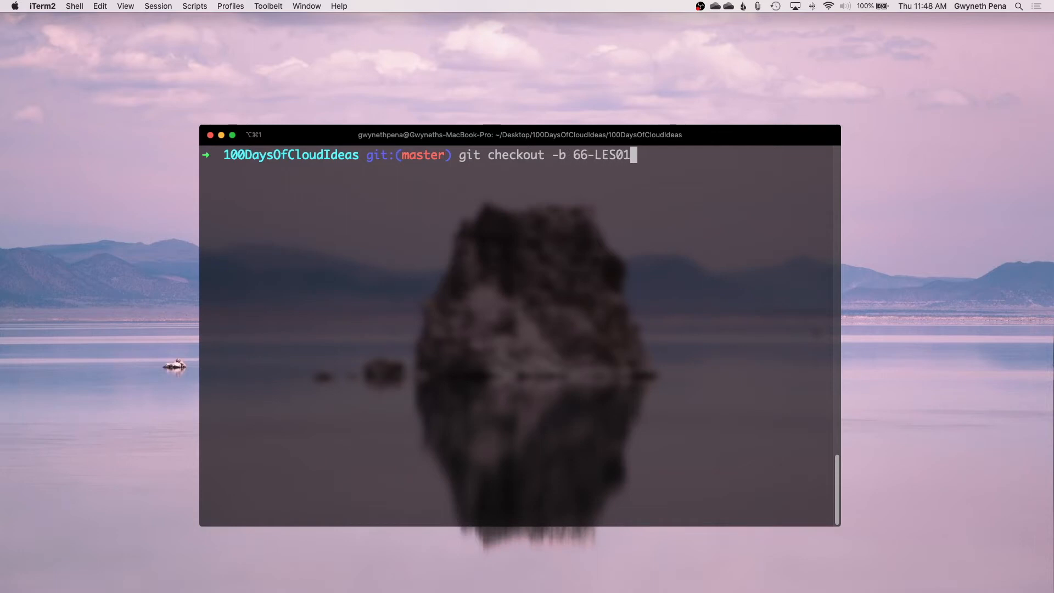
type("-AZ")
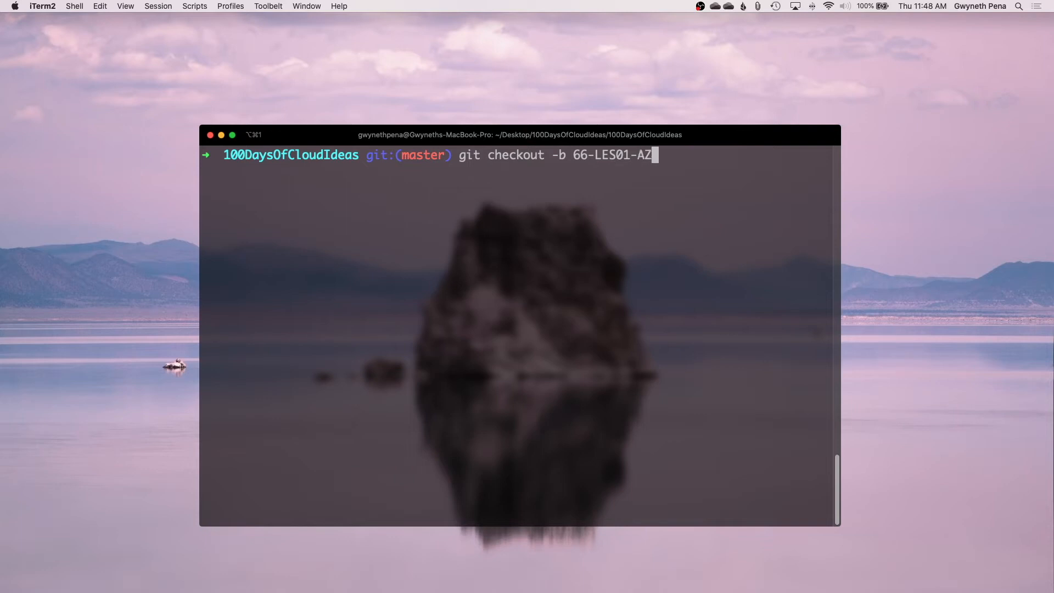
type("200")
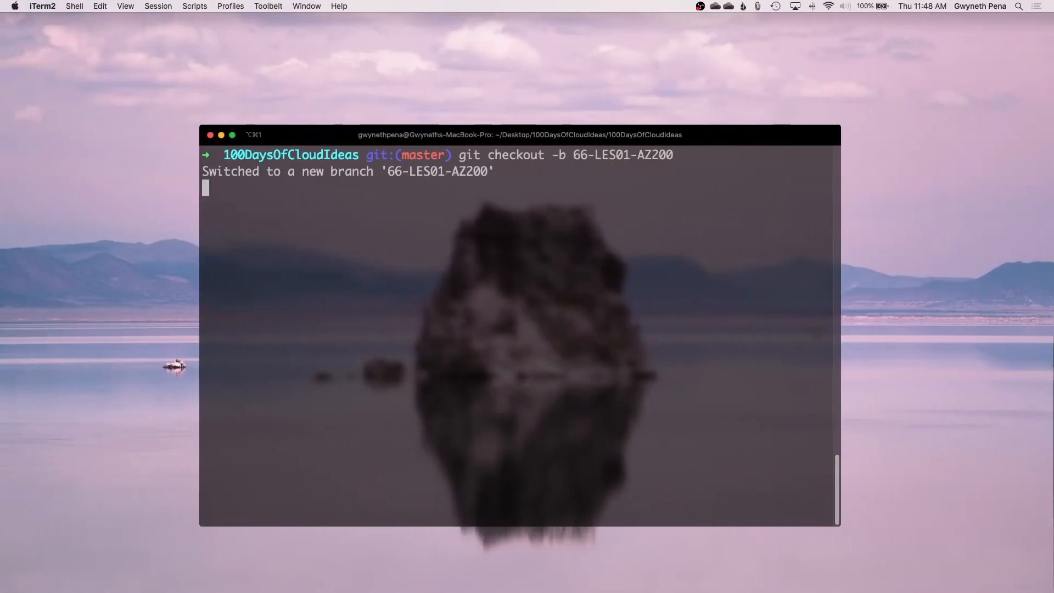
key("Return")
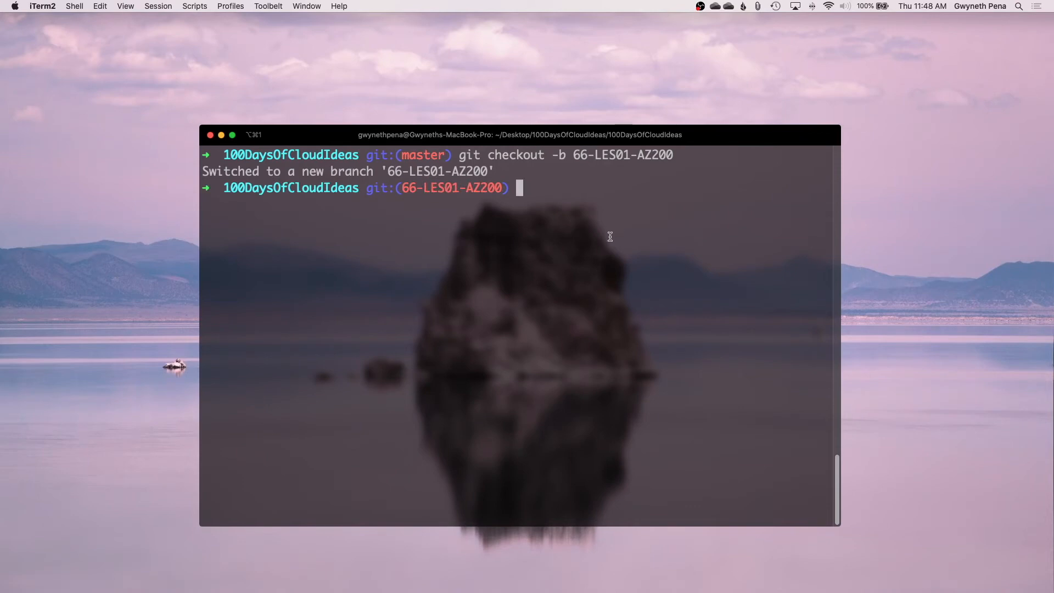
type("code .")
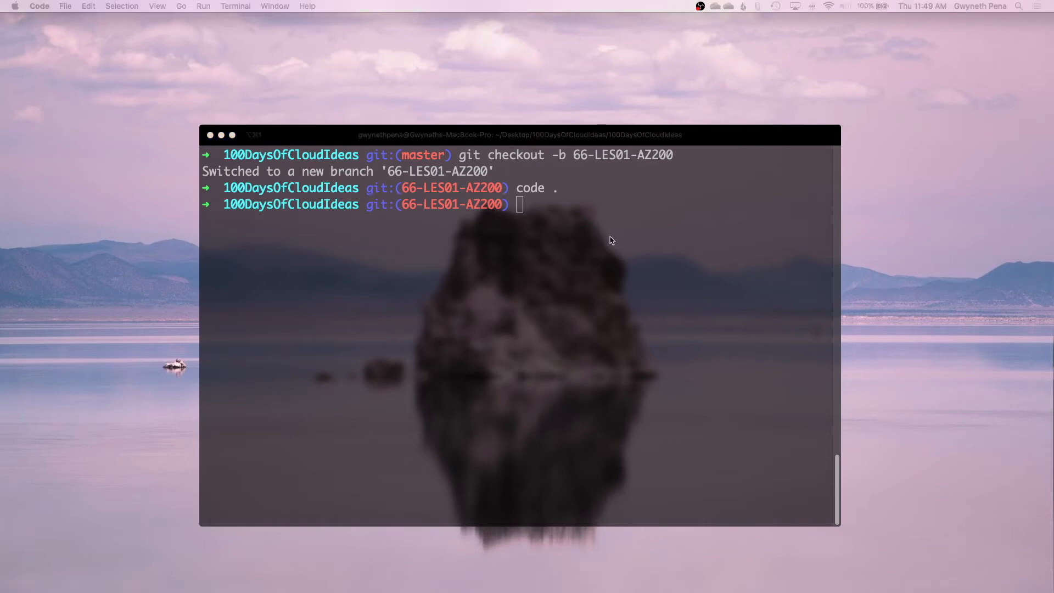
key("enter")
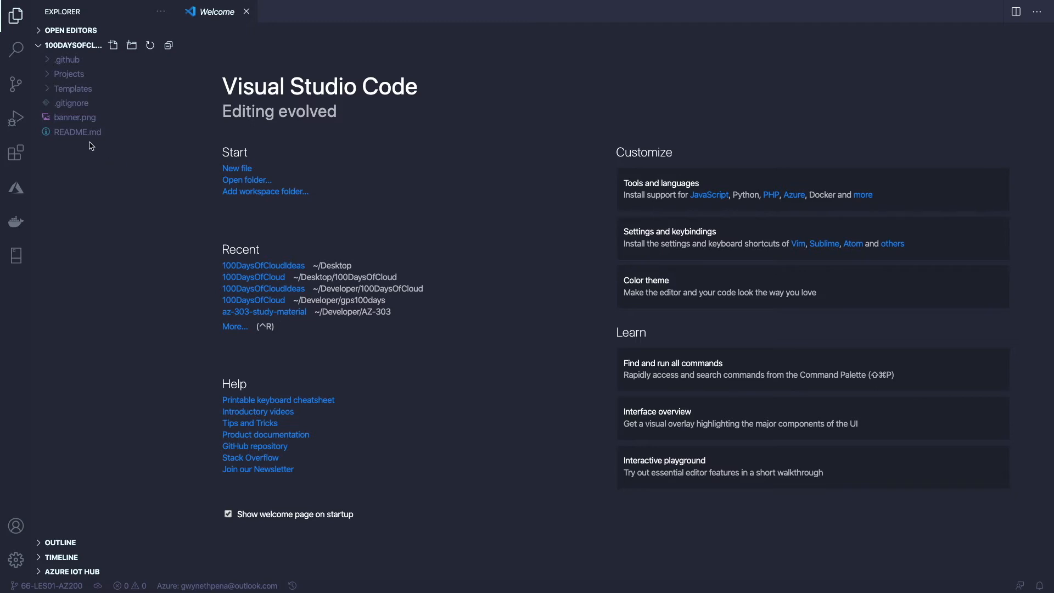
Open README.md with its Markdown preview to the side, then return to the Explorer
double_click(77, 132)
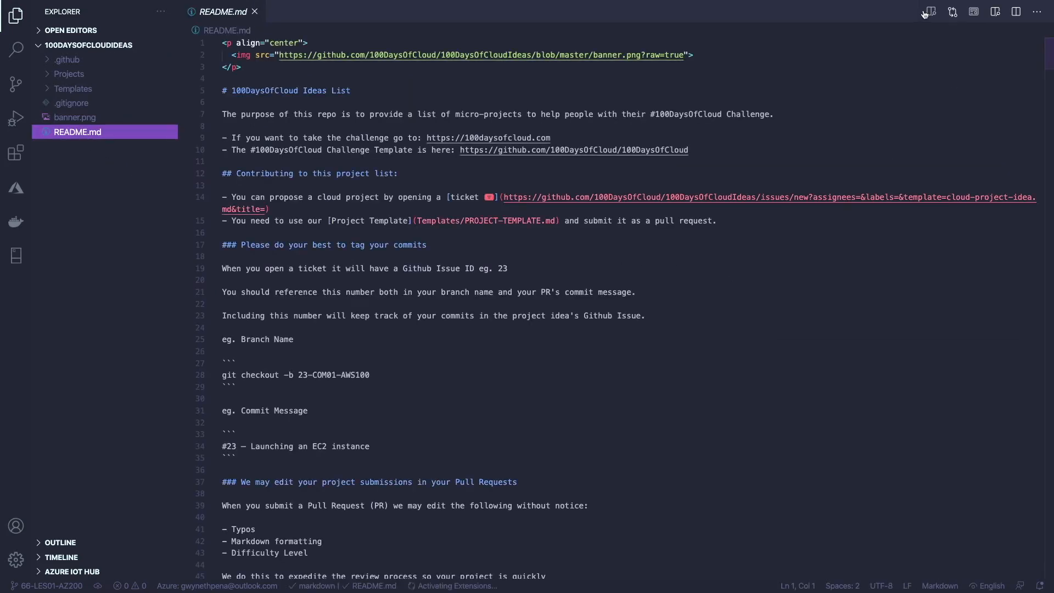
left_click(929, 12)
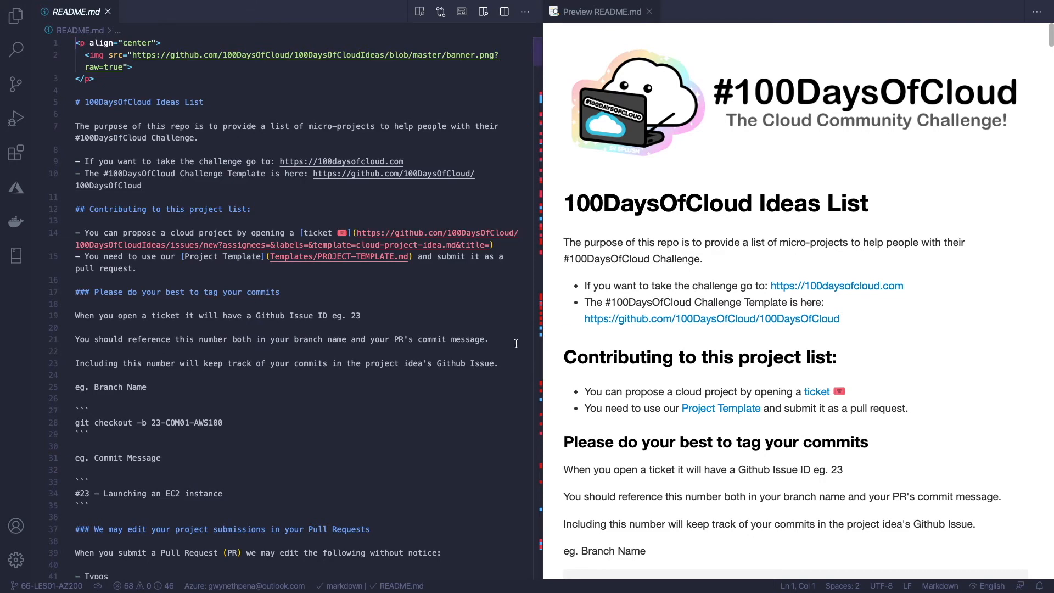
scroll("down", 3)
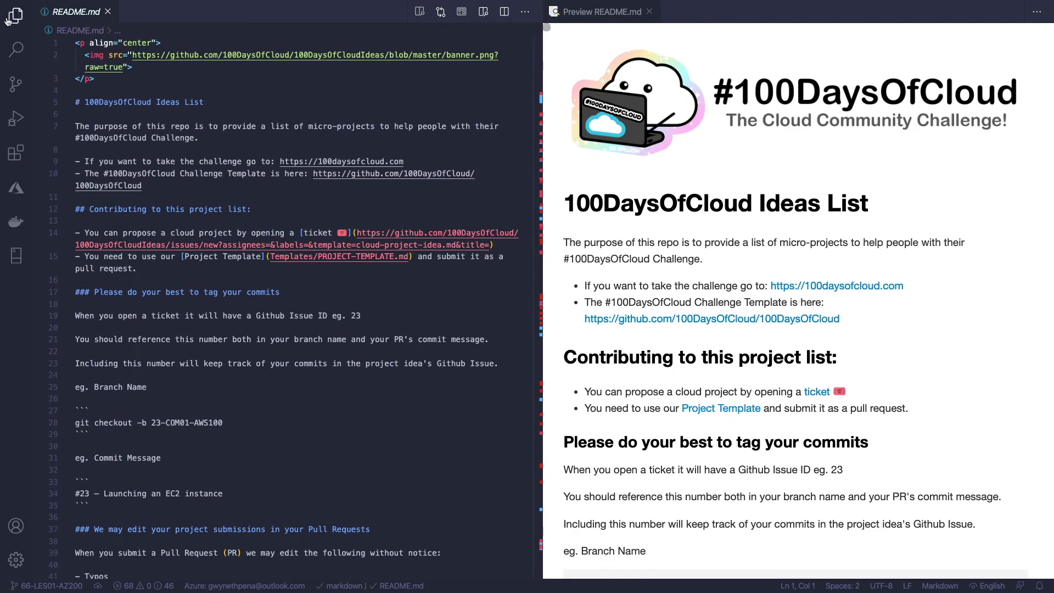
left_click(15, 13)
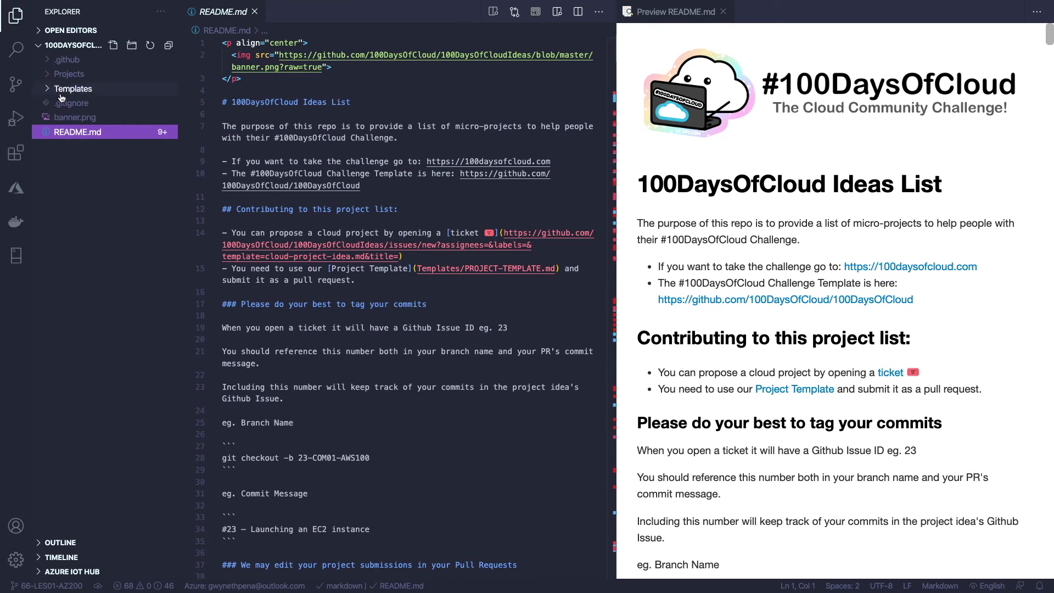
Open Templates/PROJECT-TEMPLATE.md and scroll through it down to the Misc section
left_click(72, 88)
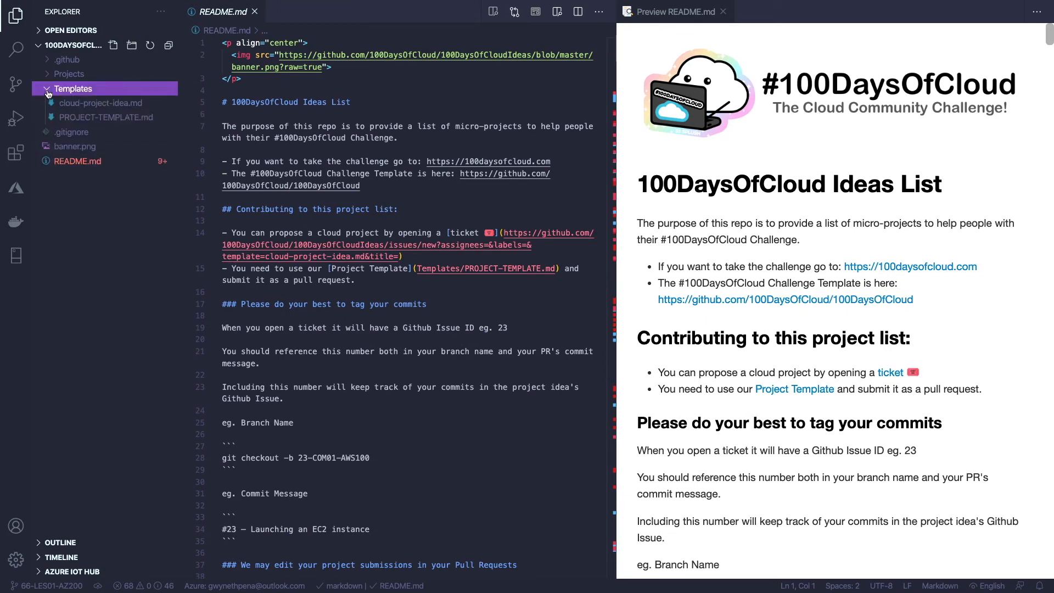
left_click(105, 117)
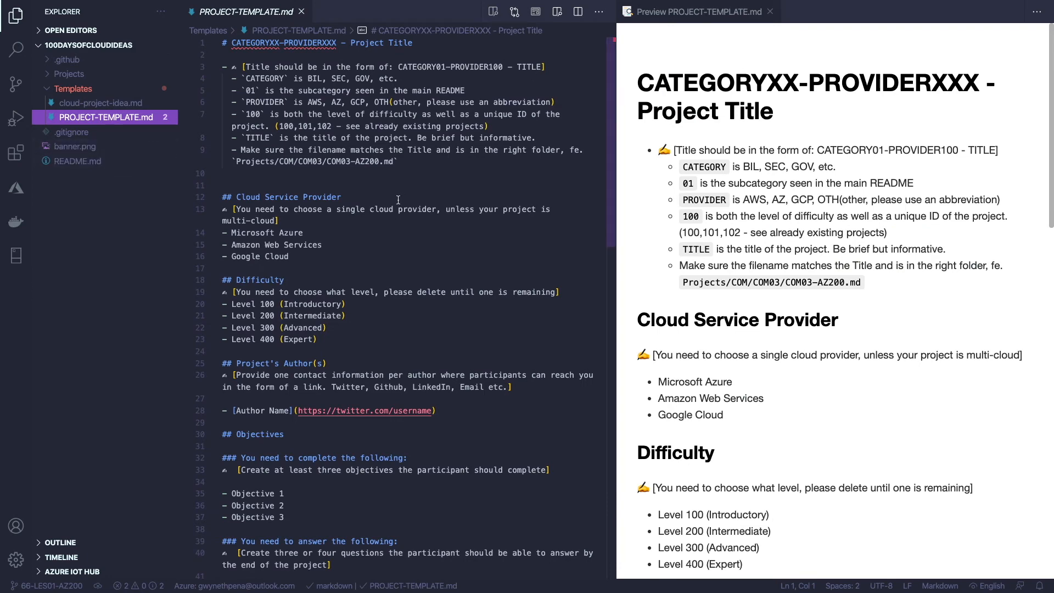
scroll("down", 3)
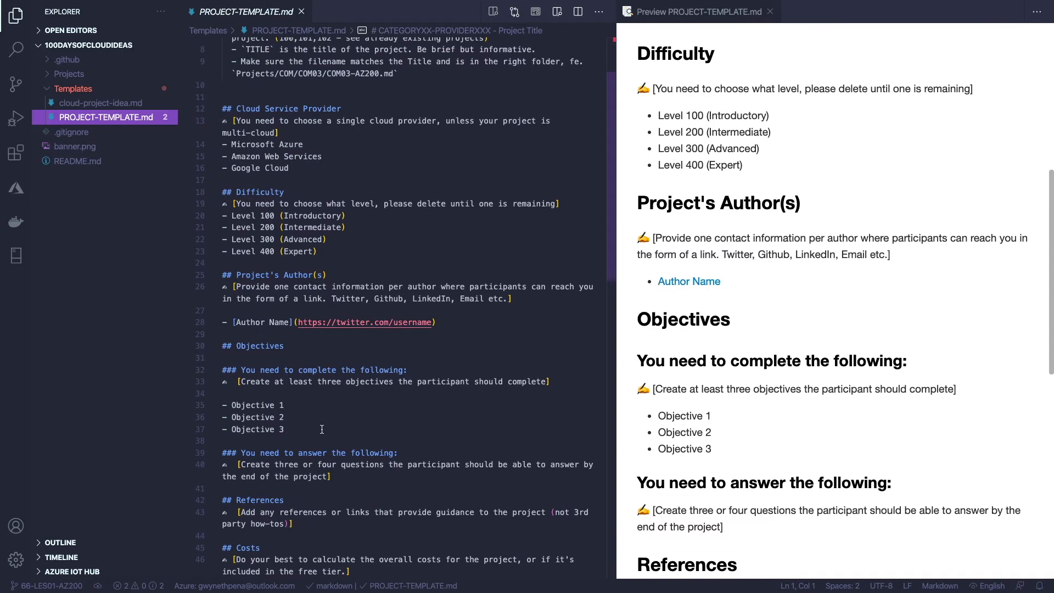
scroll("down", 3)
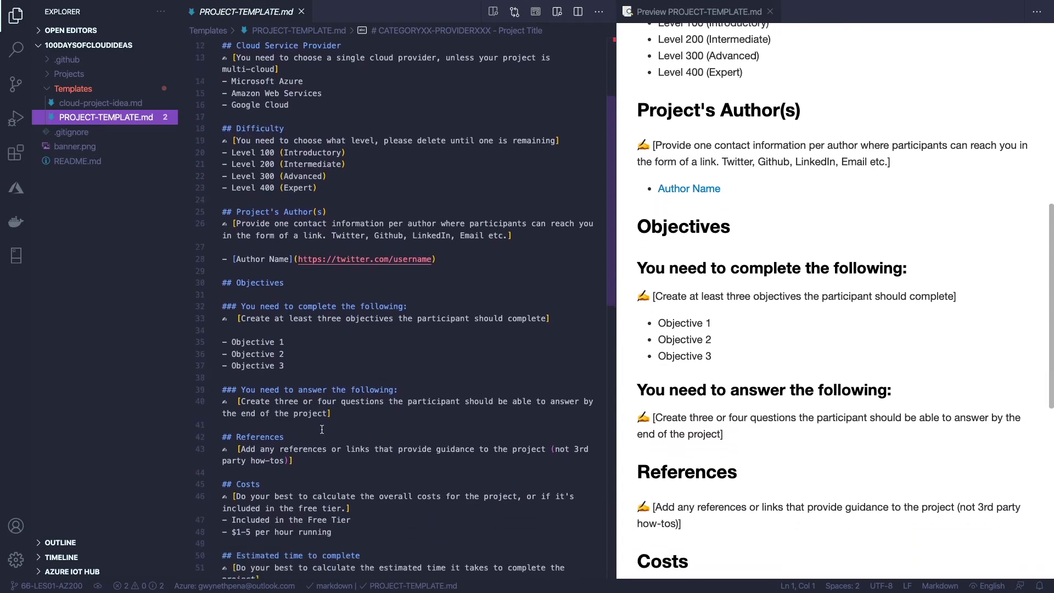
scroll("down", 3)
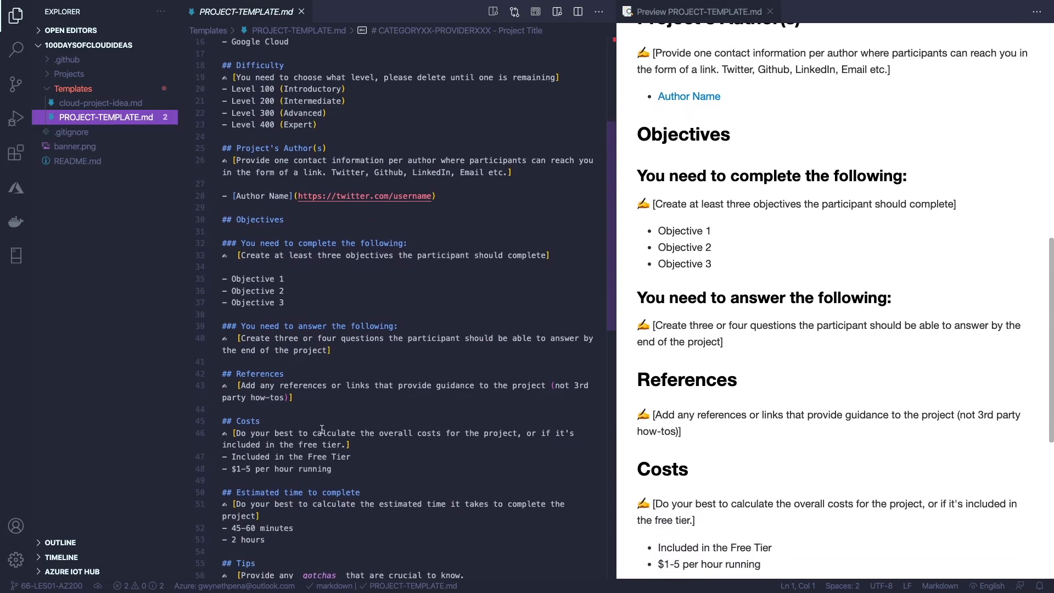
scroll("down", 3)
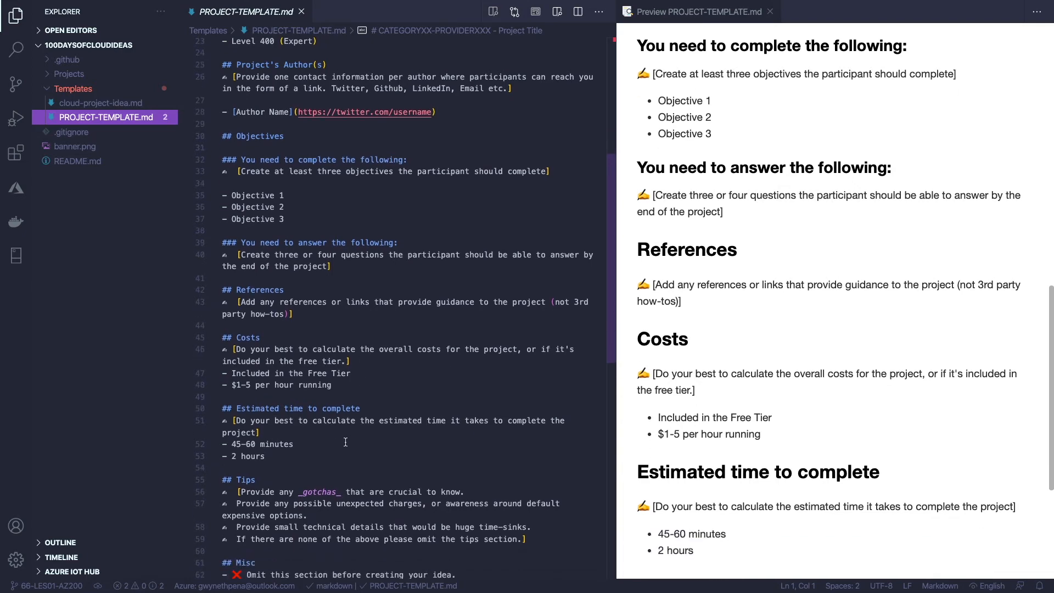
scroll("down", 3)
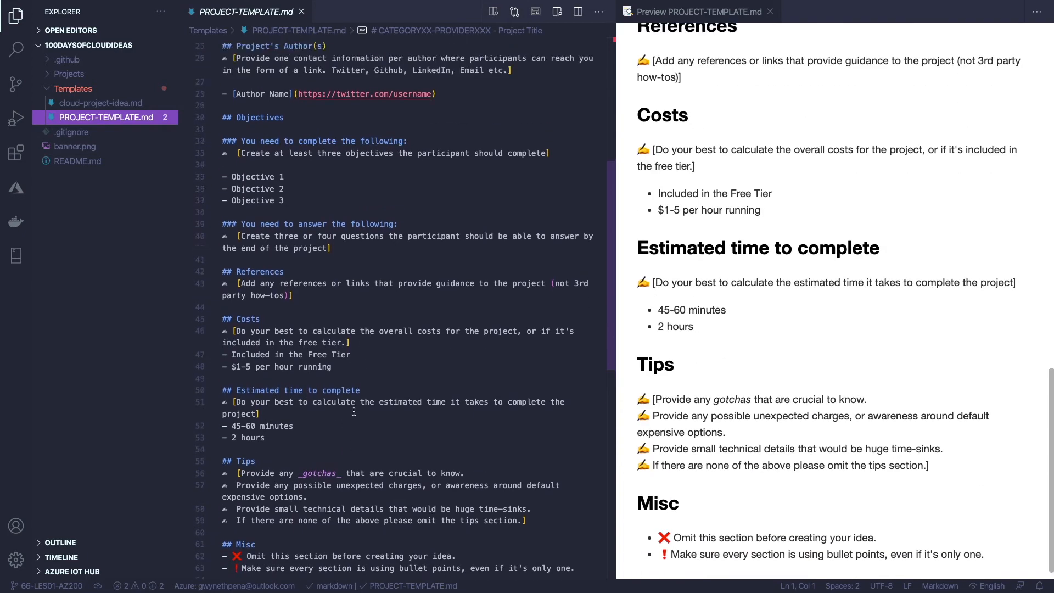
scroll("down", 3)
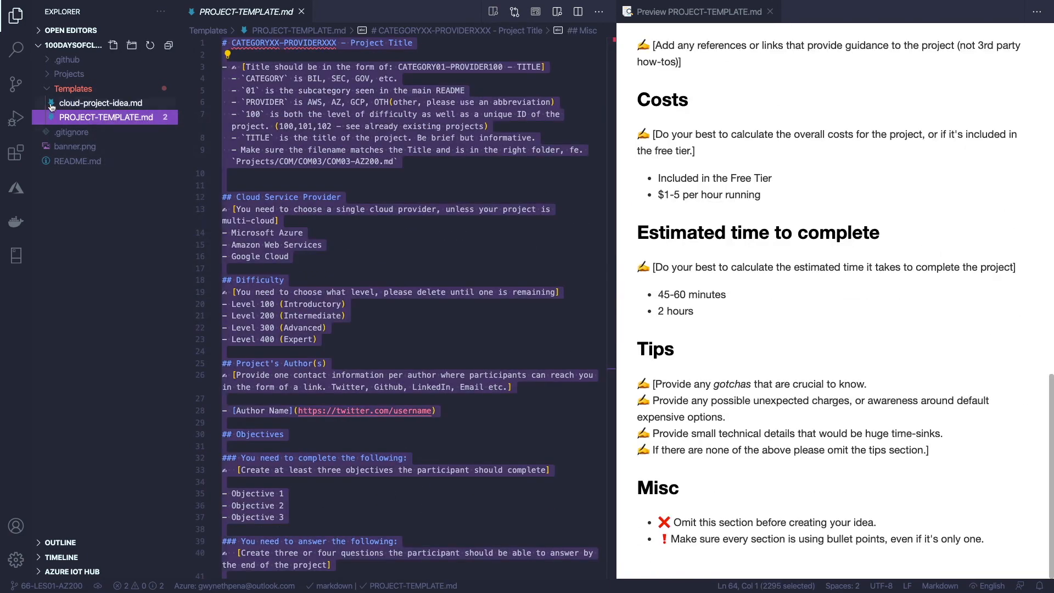
Expand Projects and LES, and bring up the LES01 folder's context menu
left_click(69, 73)
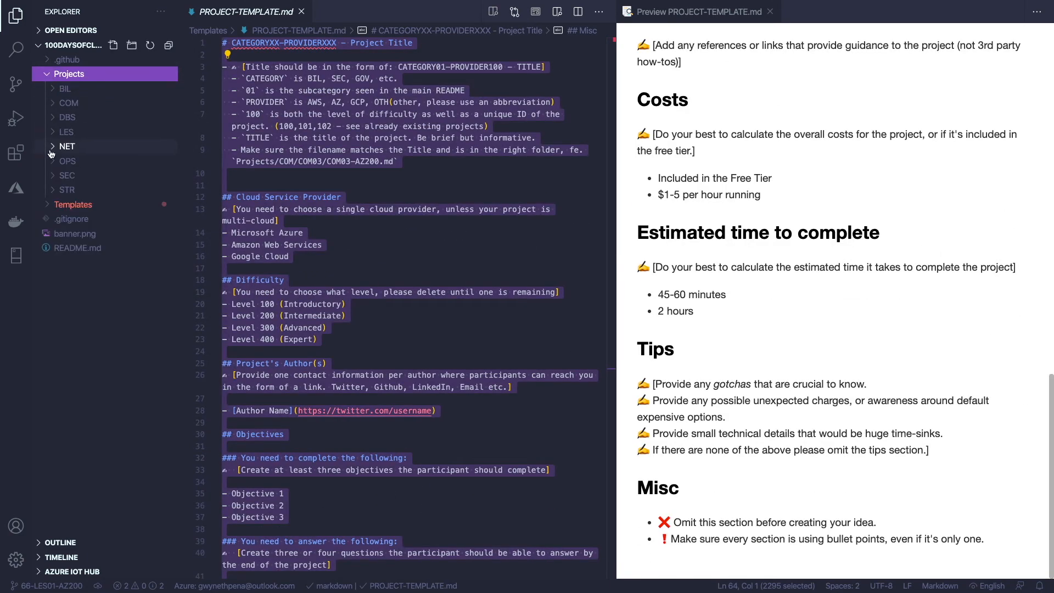
mouse_move(65, 132)
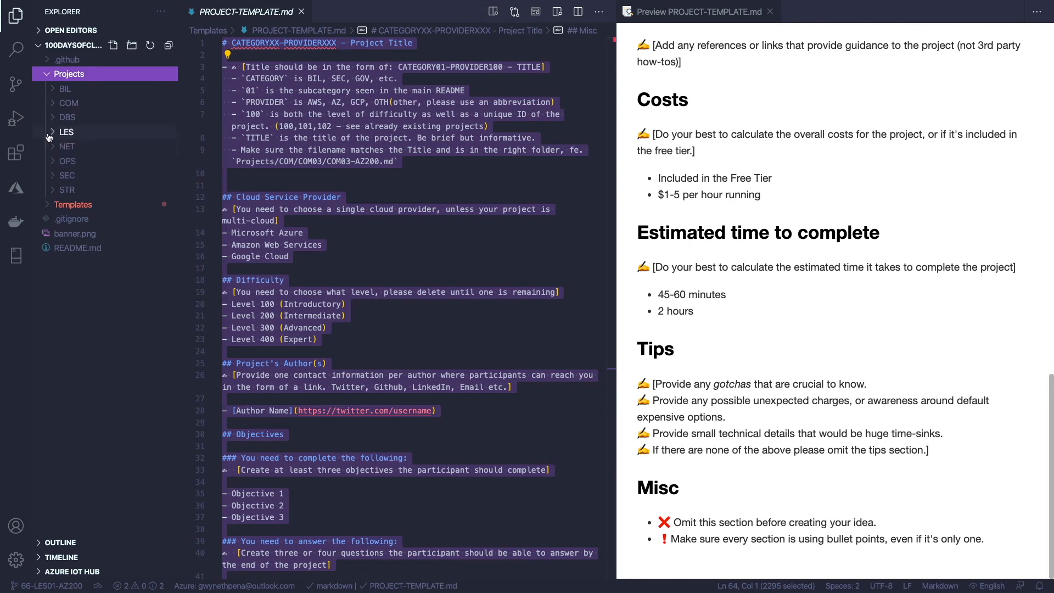
left_click(66, 132)
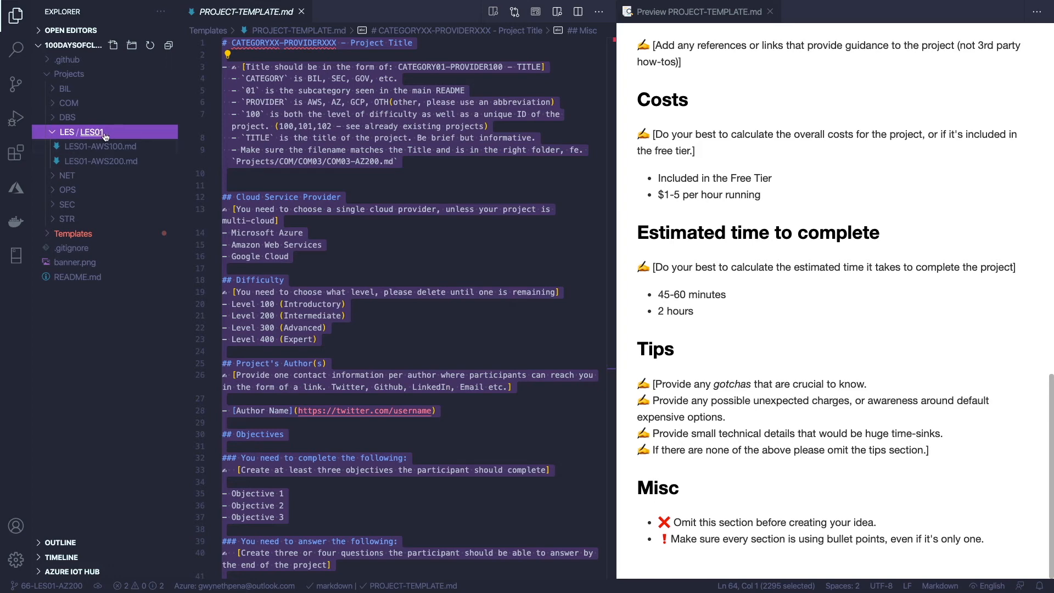
right_click(82, 132)
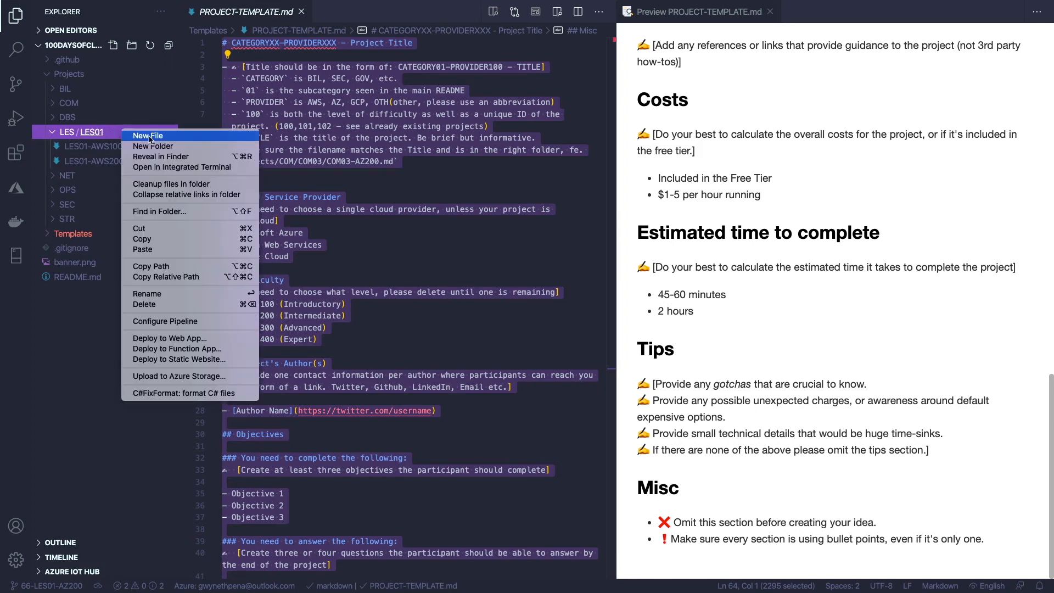
mouse_move(143, 249)
type("Le.md")
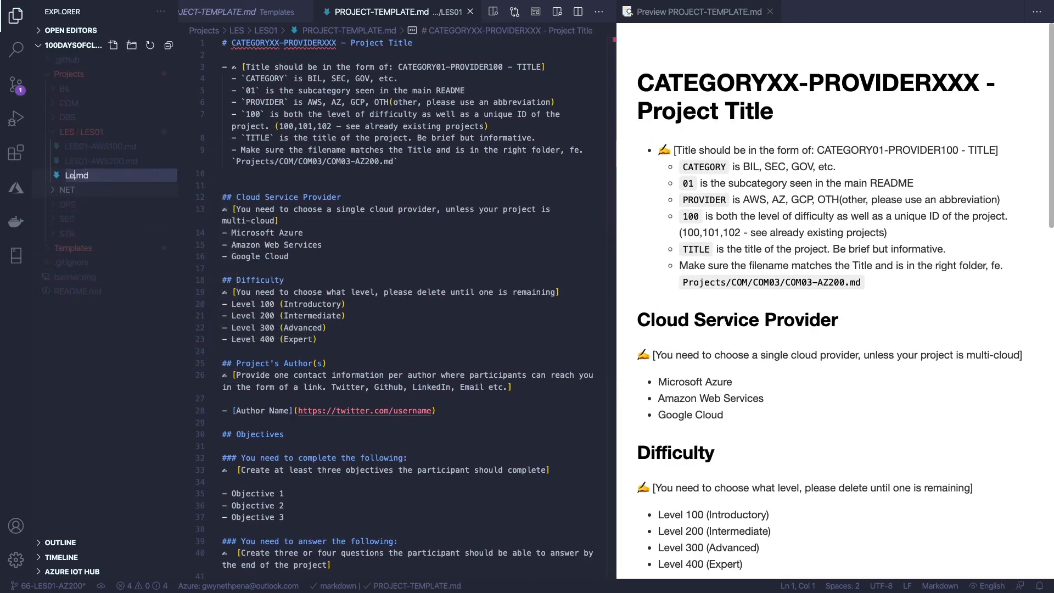
Name the new 'LES01-' project file and bring up its rename options
type("LES01-AZ200 - Create an Azure Function in the Azure Portal")
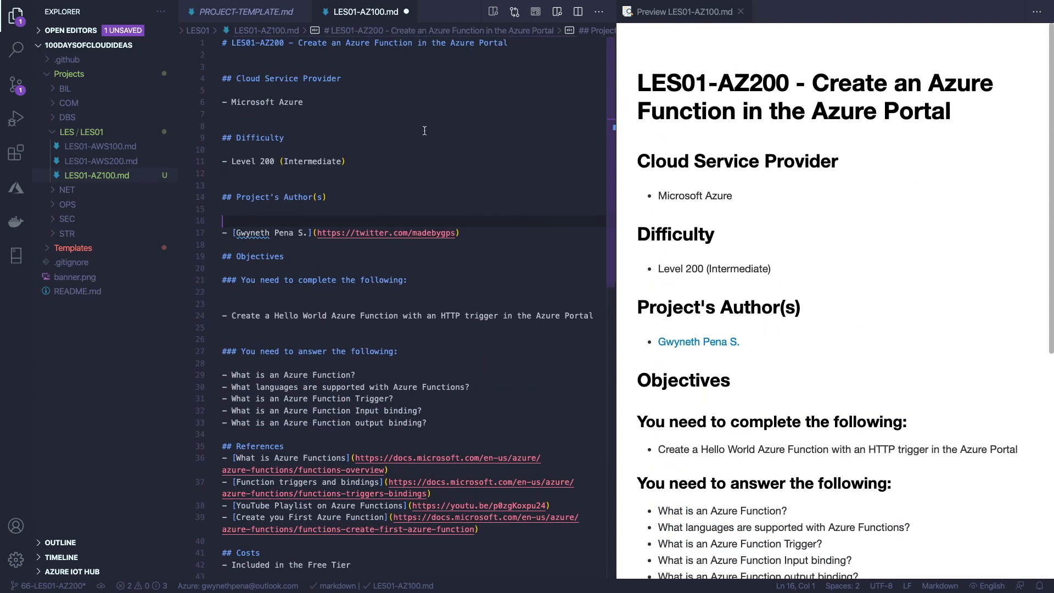
right_click(96, 175)
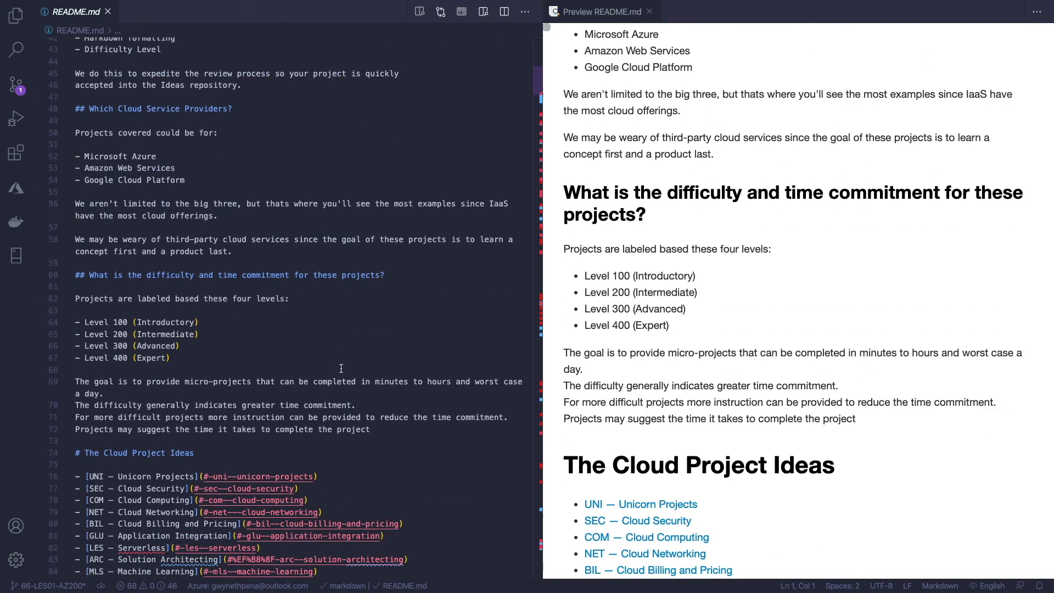
Fill in the empty LES01-AZ200 row of the README's LES01 table, then switch to the terminal
scroll("down", 3)
type("LES01")
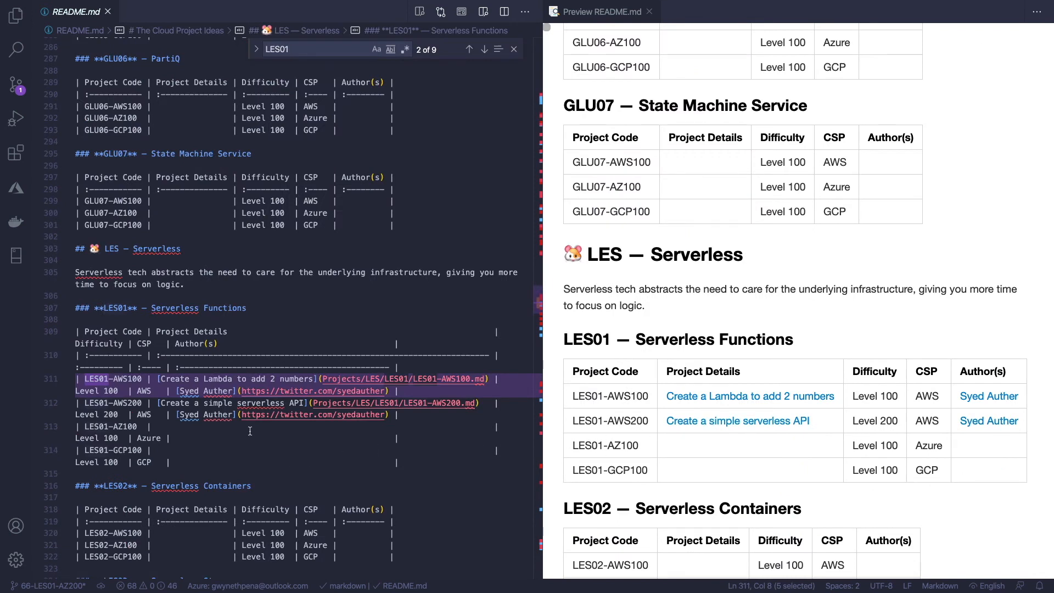
left_click(124, 427)
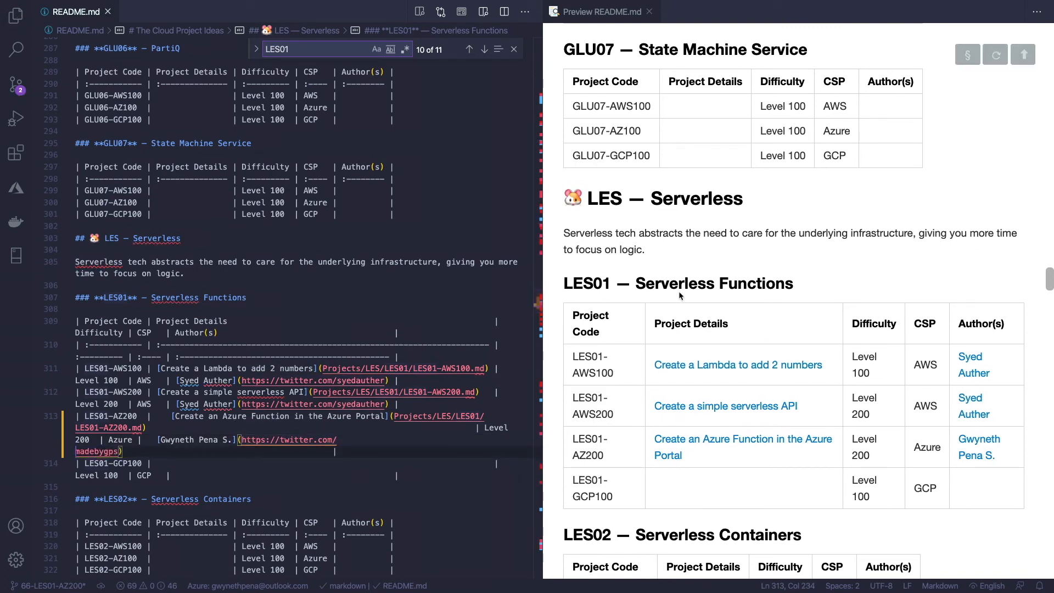
mouse_move(608, 454)
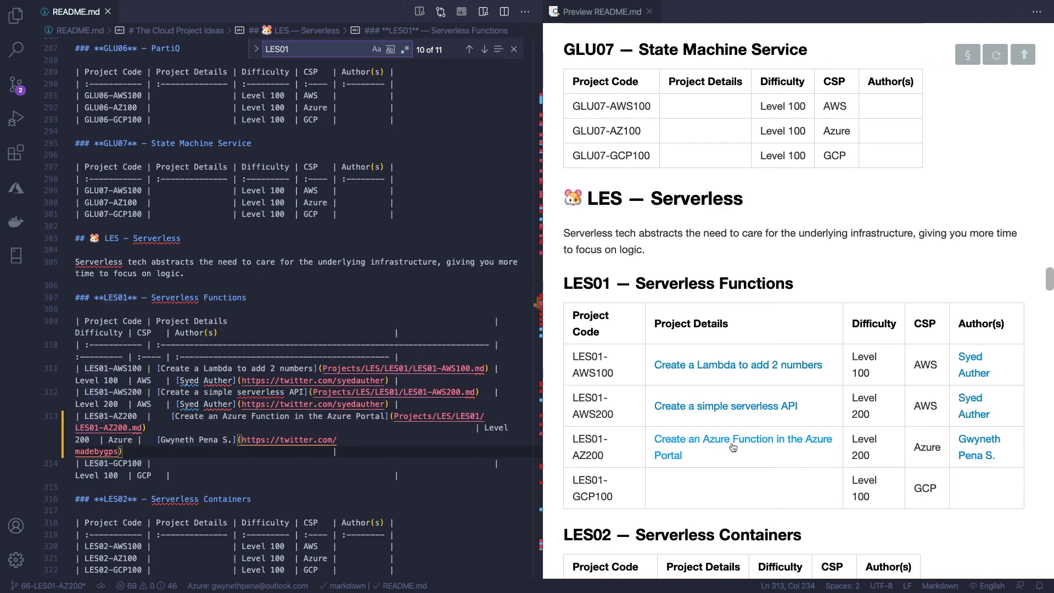
mouse_move(979, 444)
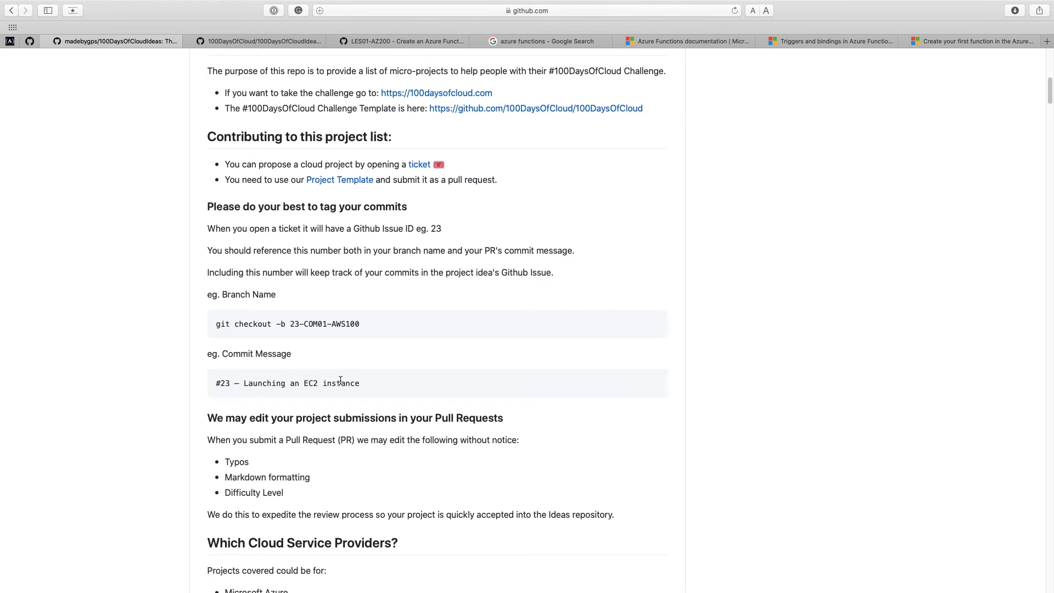
key("cmd+tab")
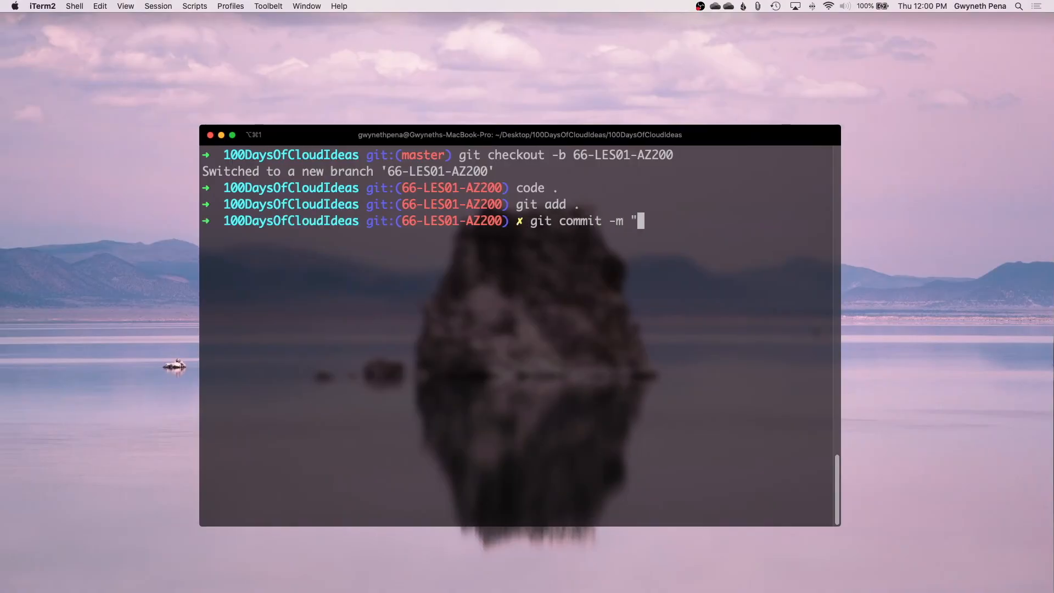
Commit the changes with message '#66 - Create an Azure Function in the Azure Portal'
type("#66 - Create an Azure Function in the Azure Portal\"")
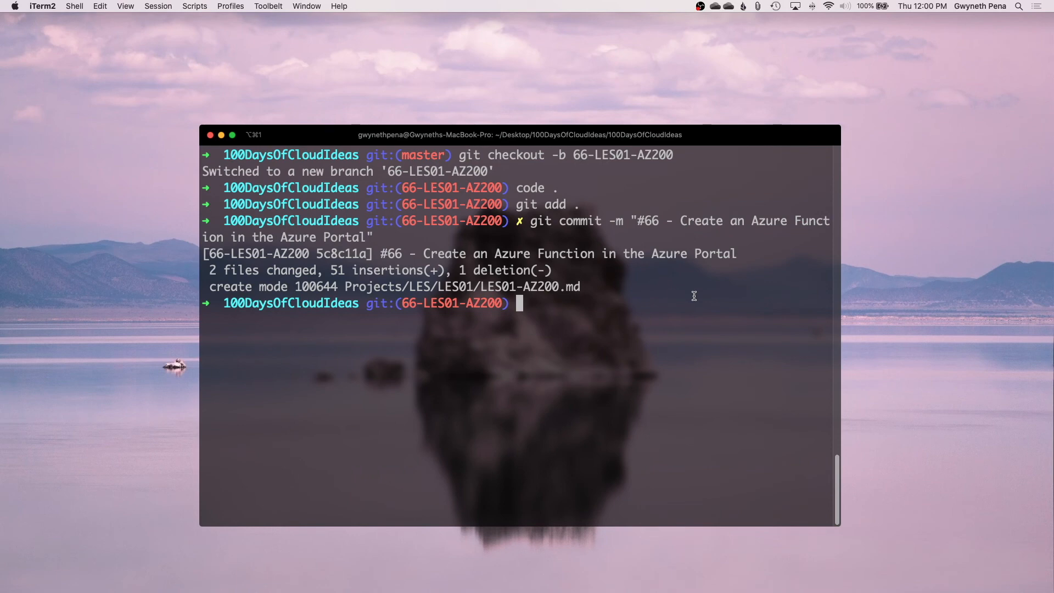
mouse_move(696, 299)
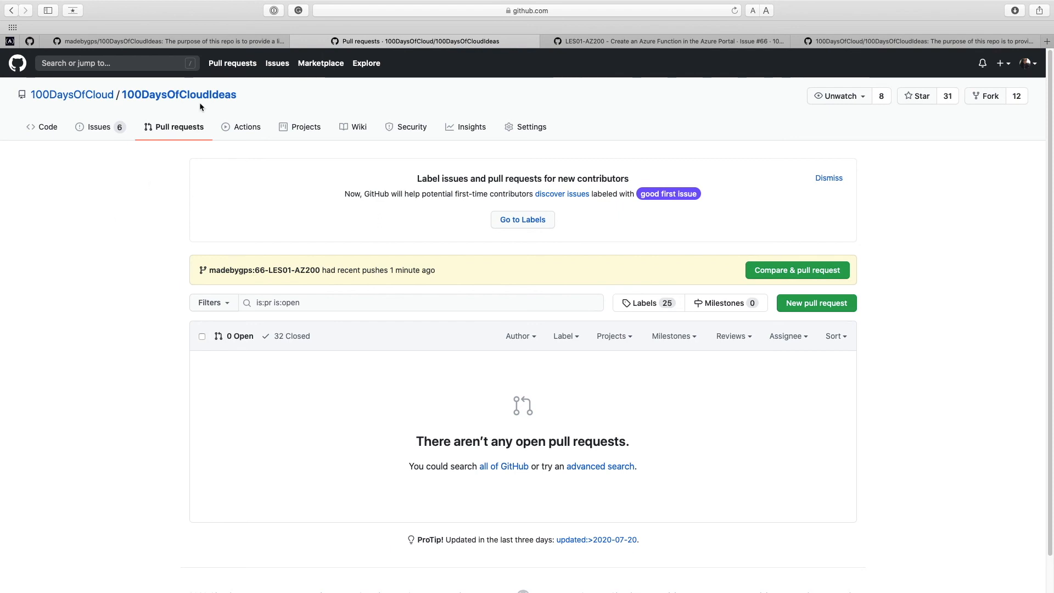
Open a pull request from the fork's 66-LES01-AZ200 branch with comment 'I hope you like my project.'
left_click(796, 269)
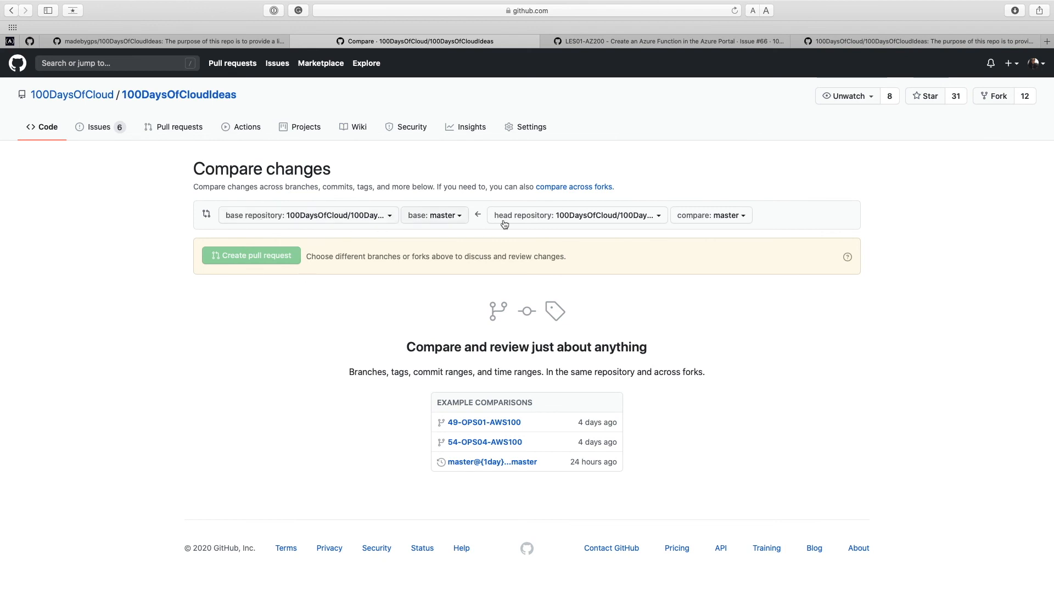
left_click(576, 215)
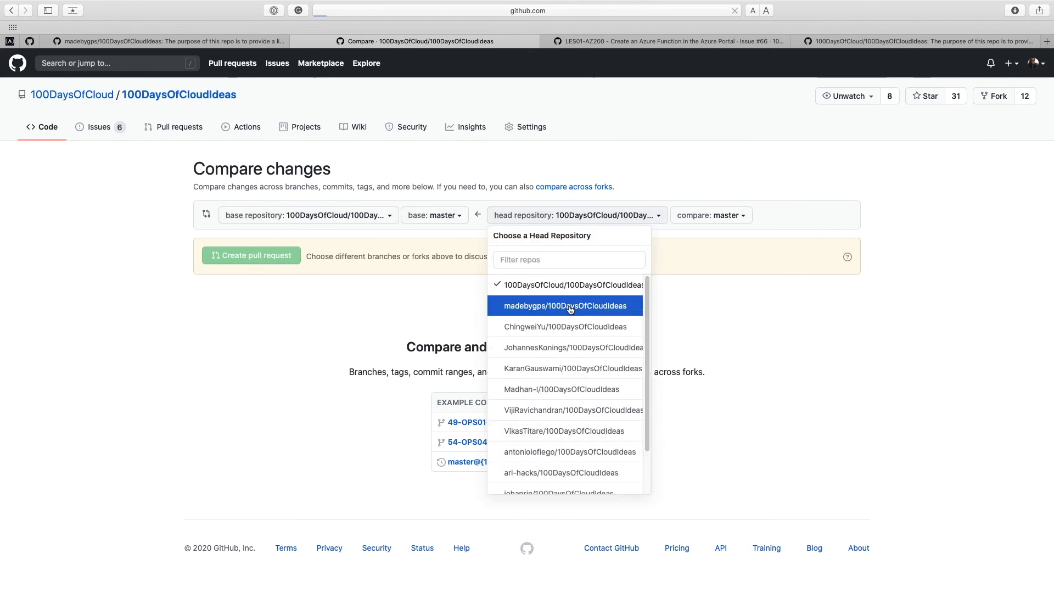
left_click(563, 306)
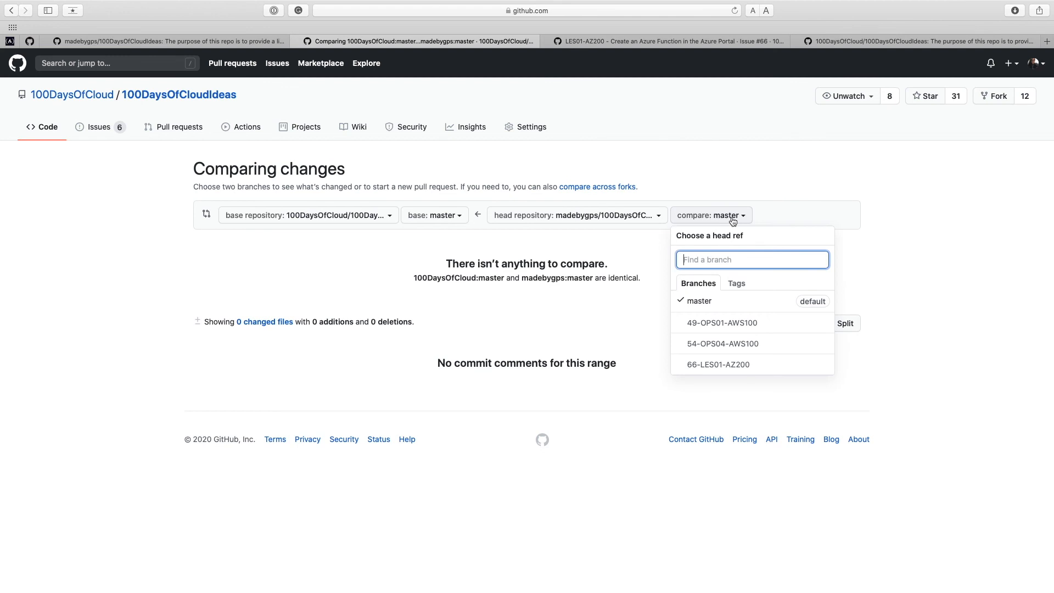
left_click(718, 365)
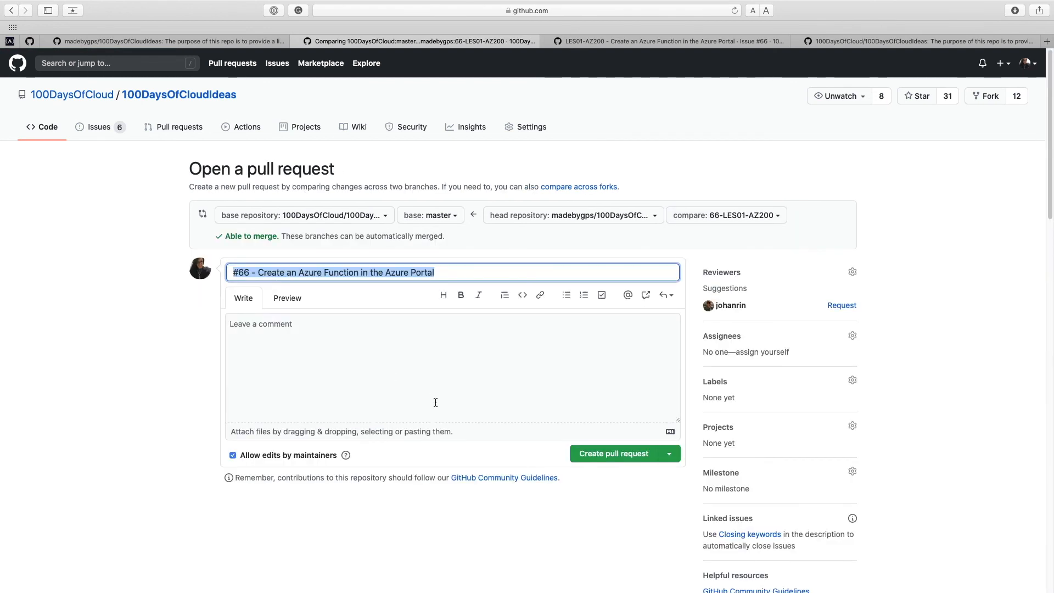
type("I hope you like my project.")
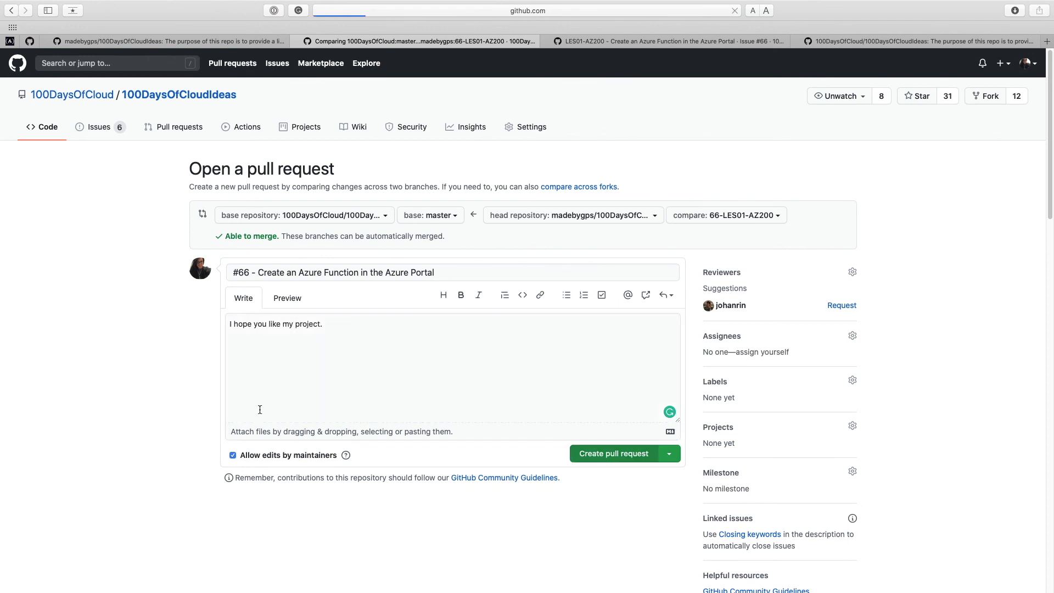
left_click(613, 453)
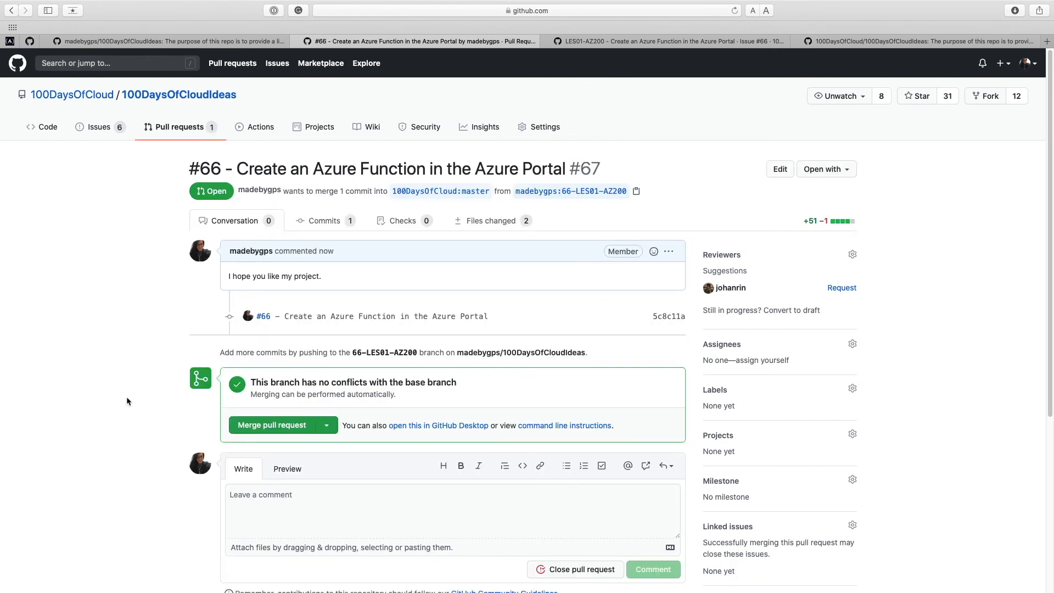